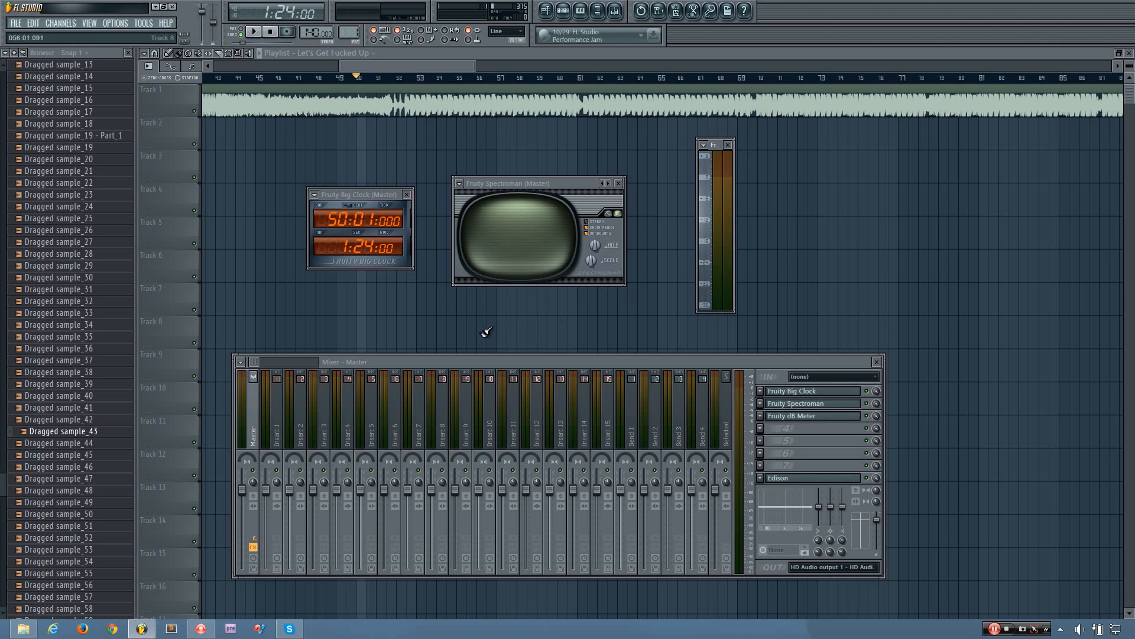
mouse_move(507, 201)
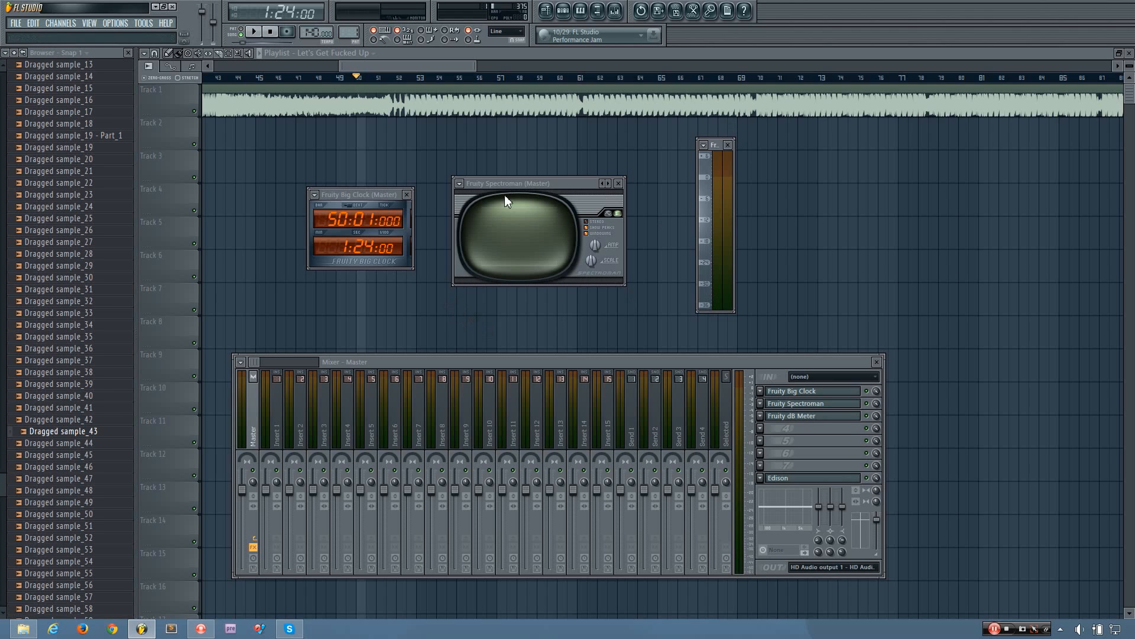
mouse_move(483, 205)
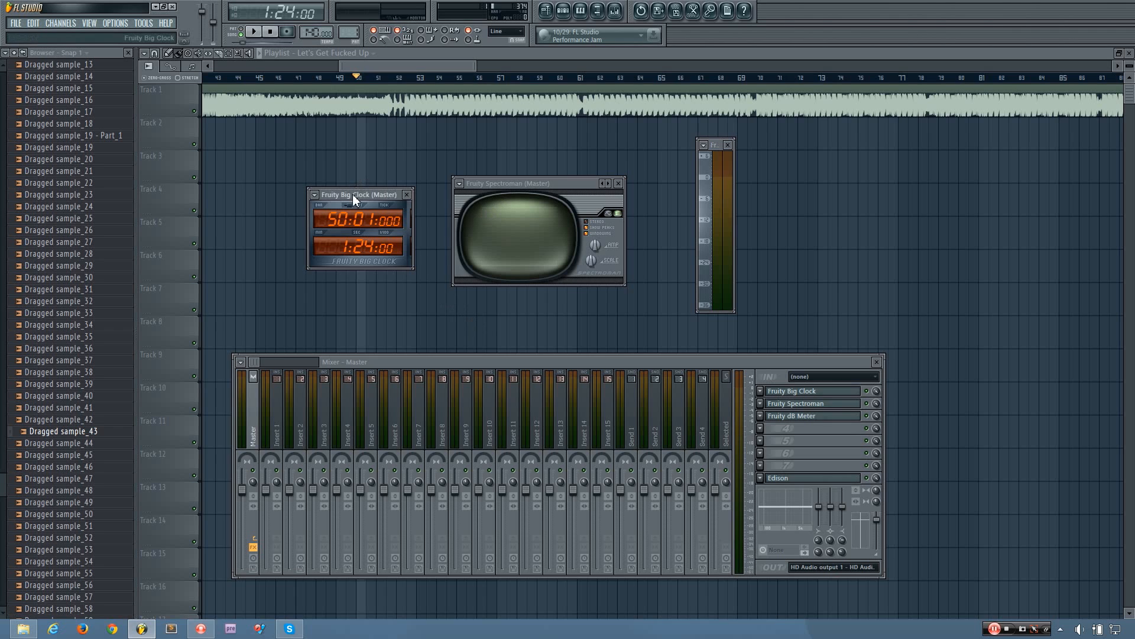
- Drag the Fruity Big Clock window slightly left within the playlist area
left_click_drag(359, 194, 346, 194)
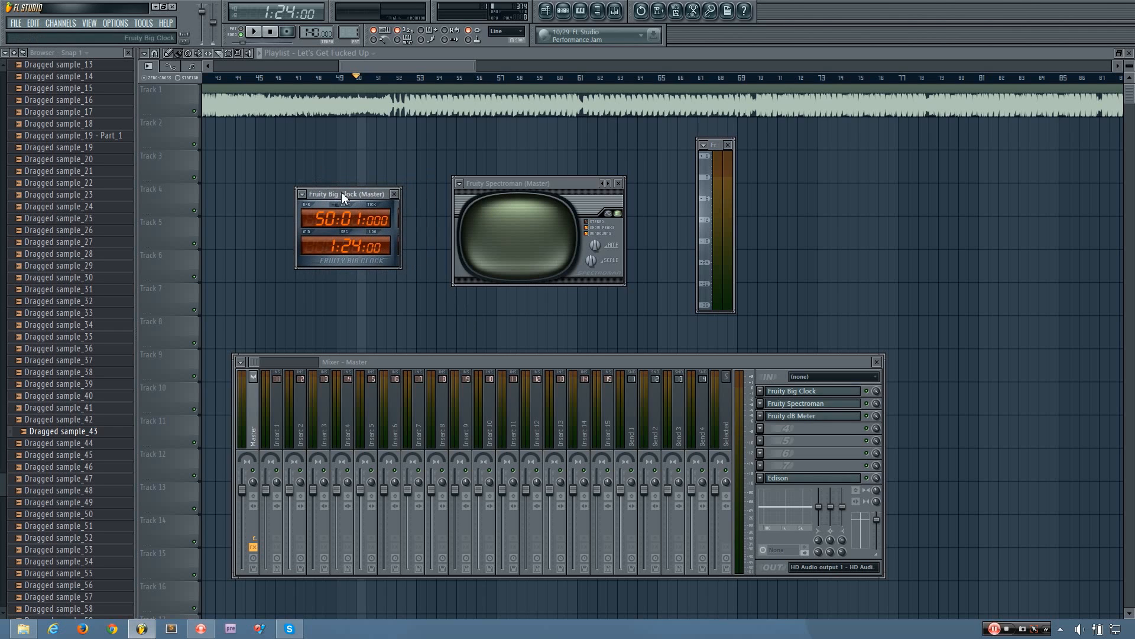
mouse_move(356, 197)
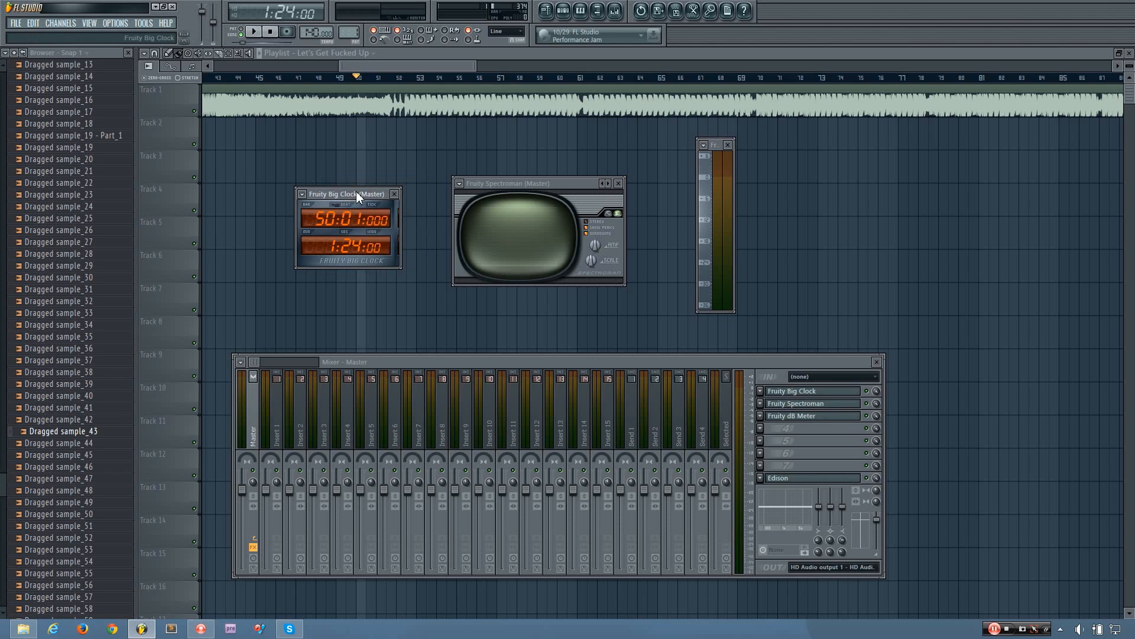
mouse_move(339, 252)
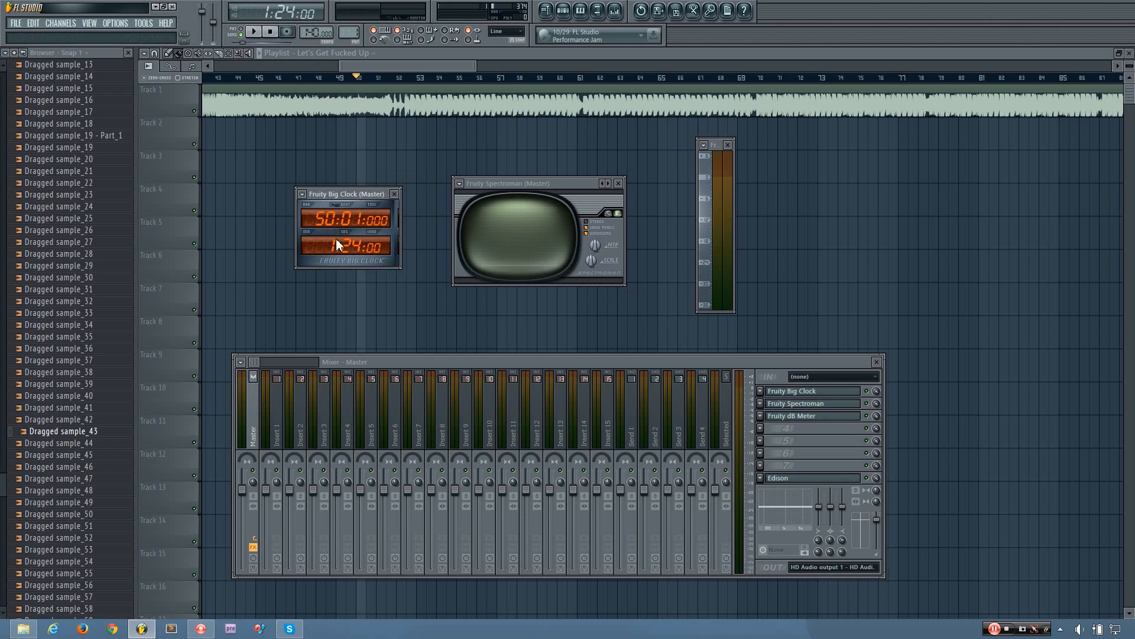
mouse_move(341, 261)
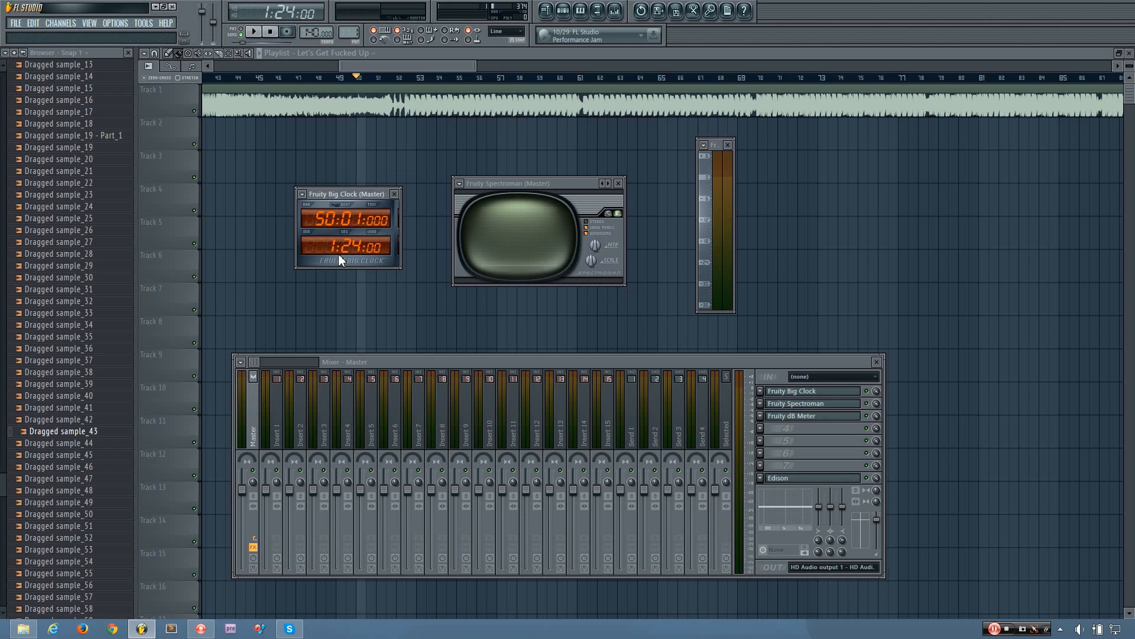
mouse_move(328, 229)
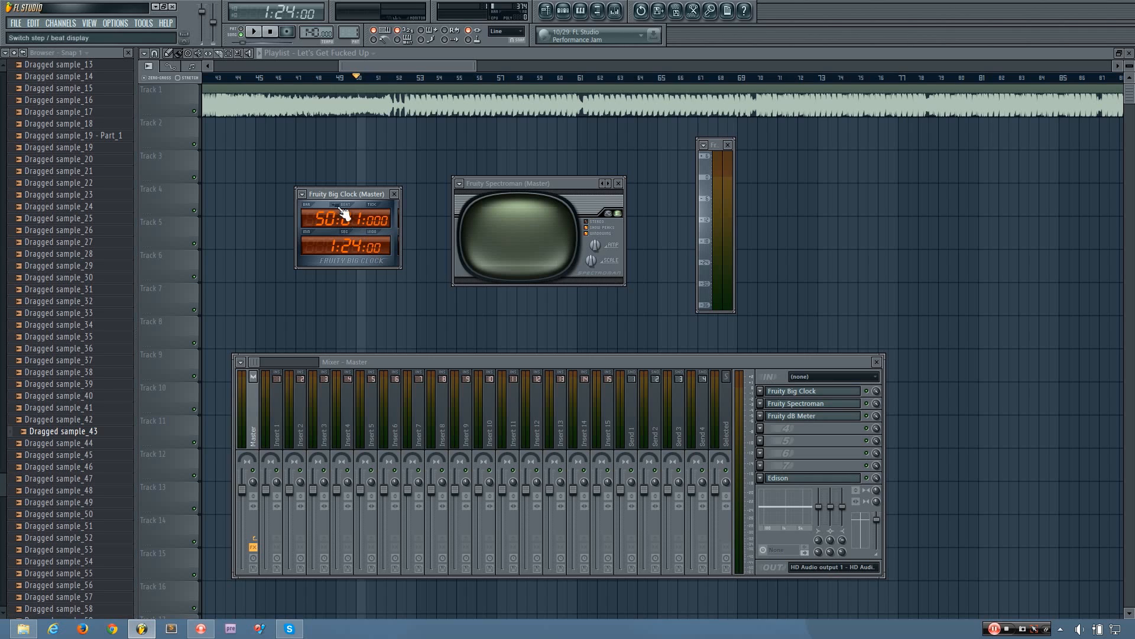
mouse_move(355, 233)
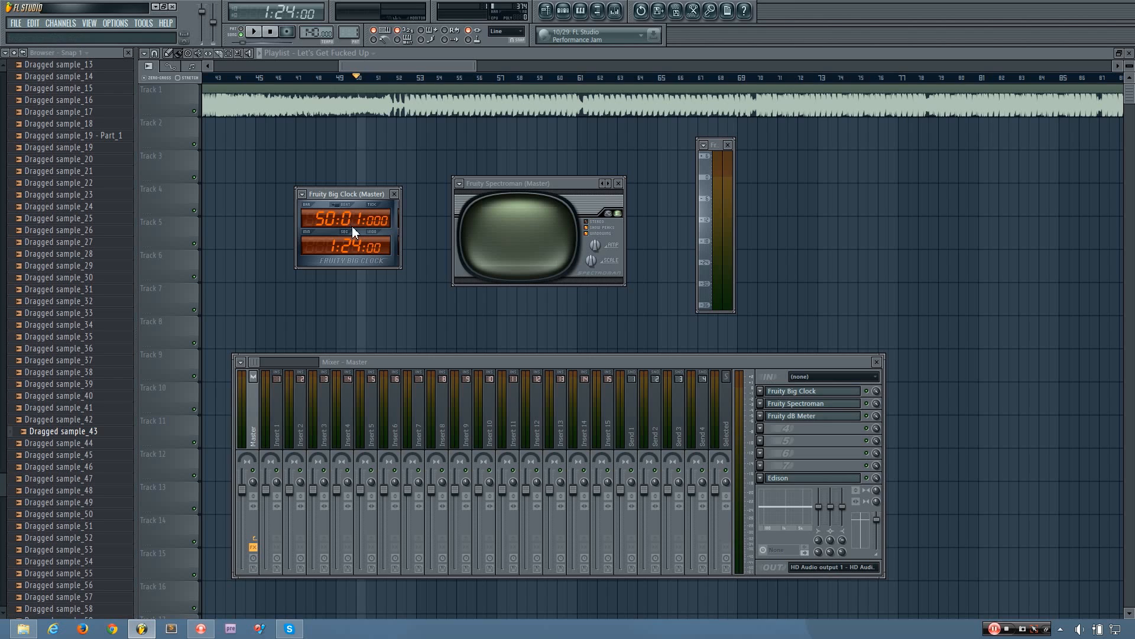
mouse_move(349, 217)
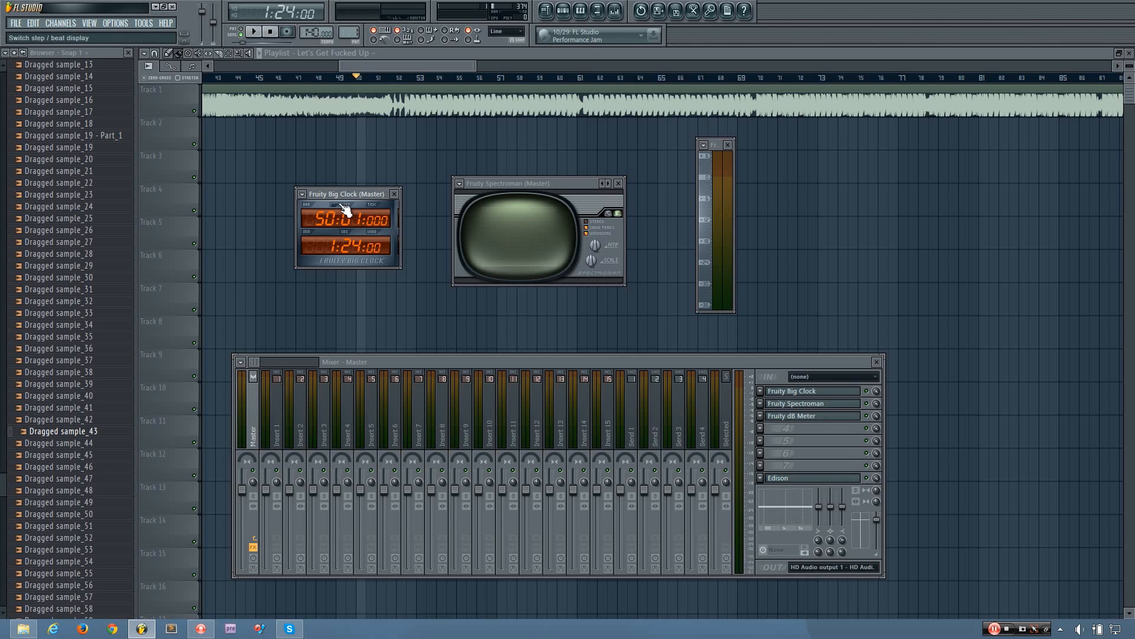
mouse_move(354, 223)
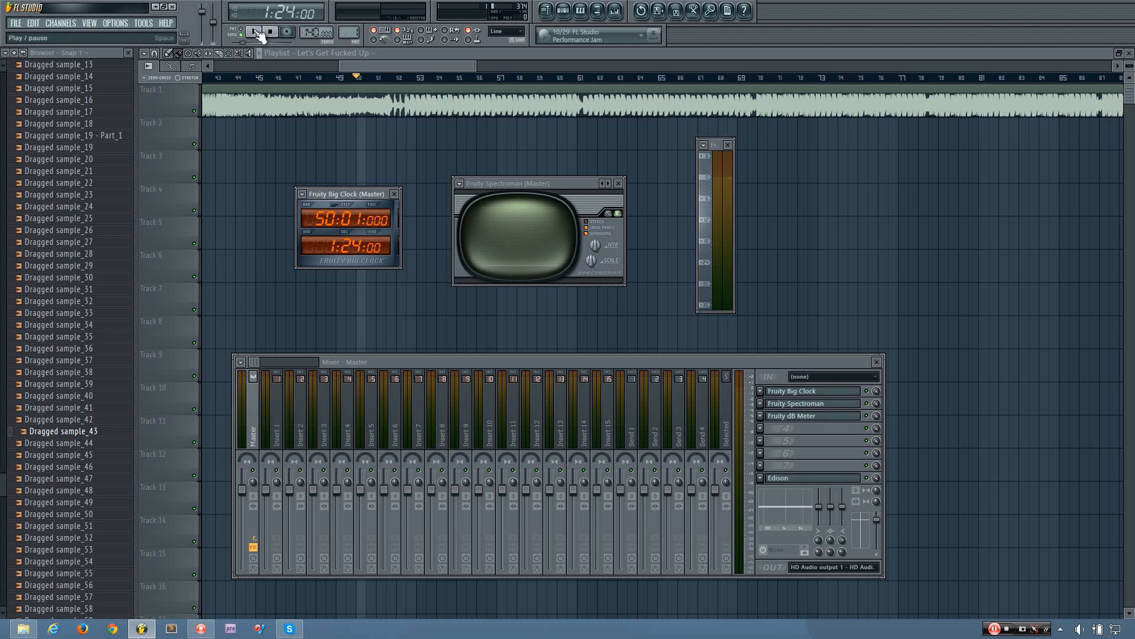
- Play the song and stop it at 1:36:66, with Big Clock showing bar 51
left_click(254, 31)
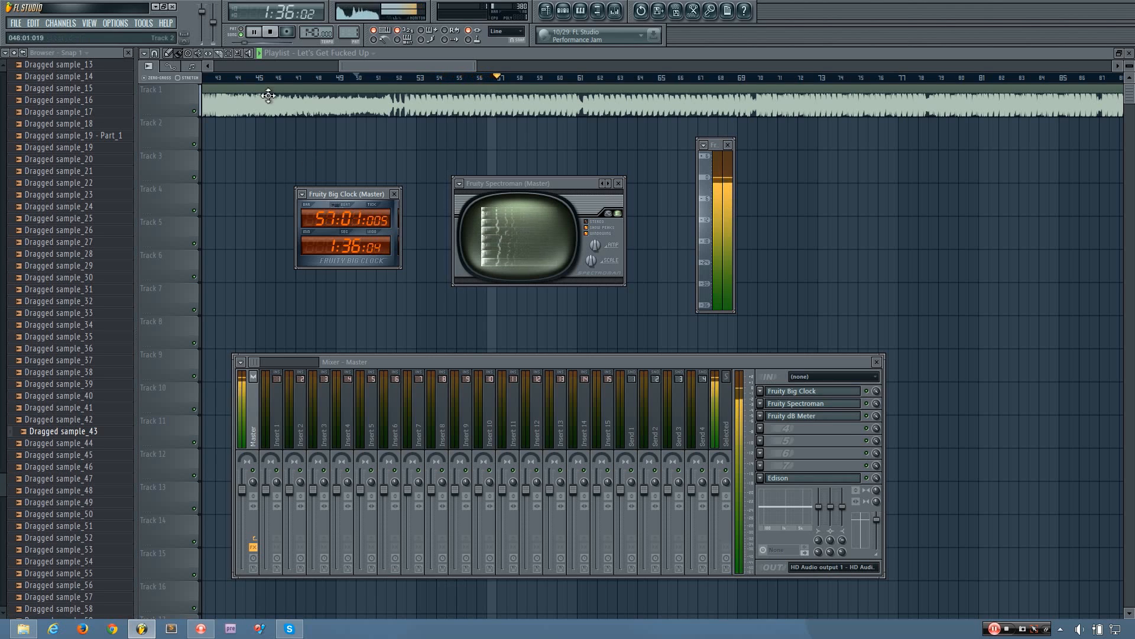
left_click(253, 31)
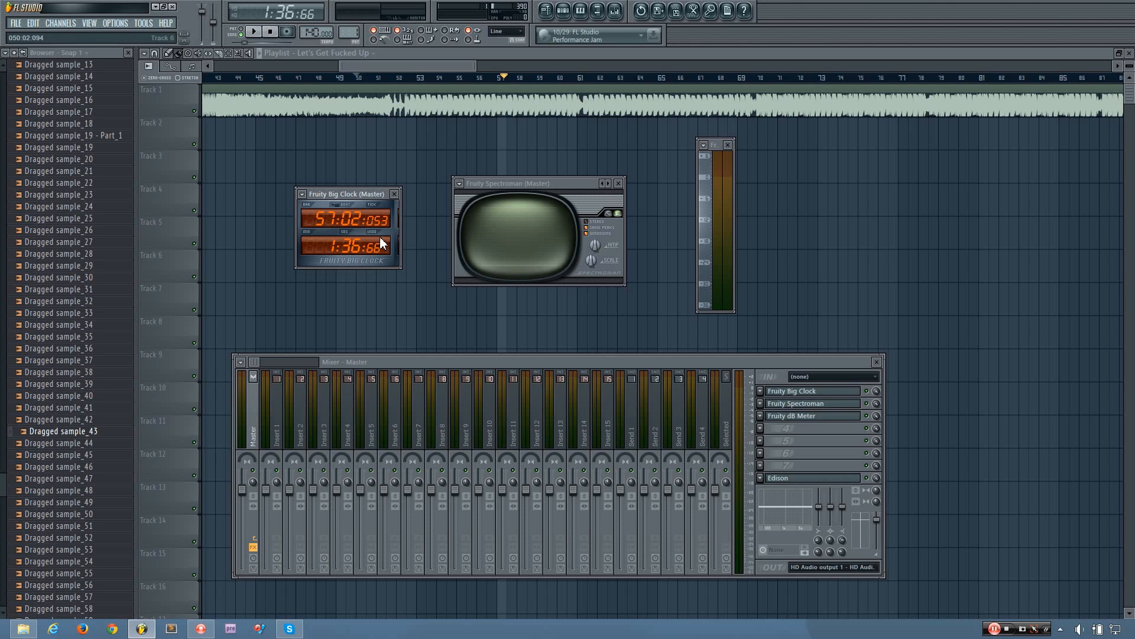
mouse_move(338, 255)
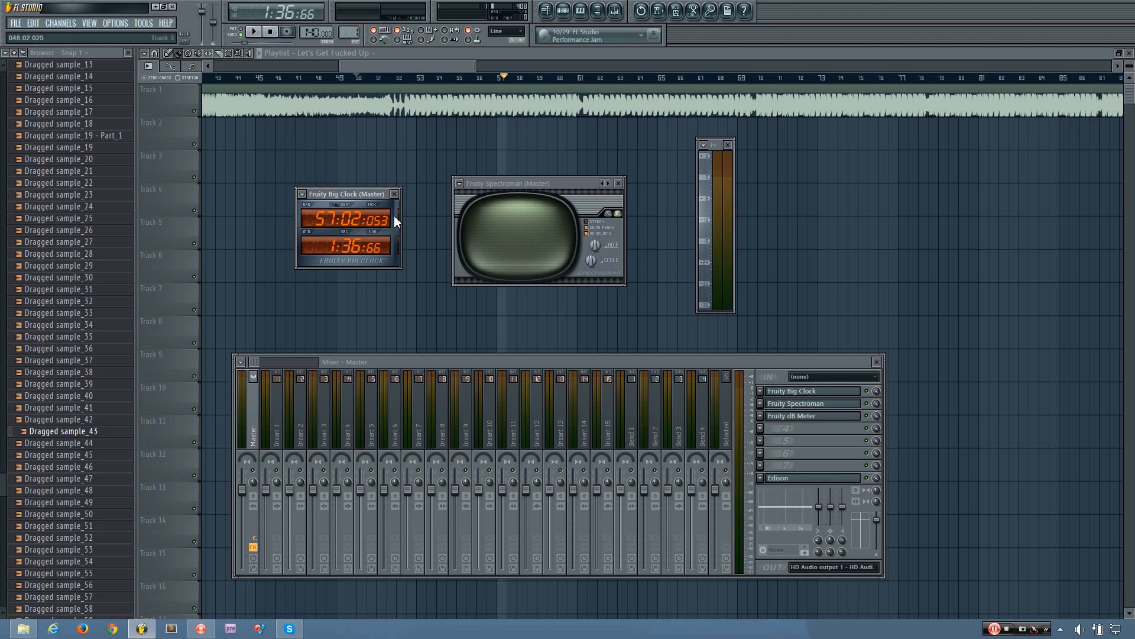
- Drag Fruity Big Clock further left and reposition the dB Meter window
left_click_drag(347, 193, 332, 190)
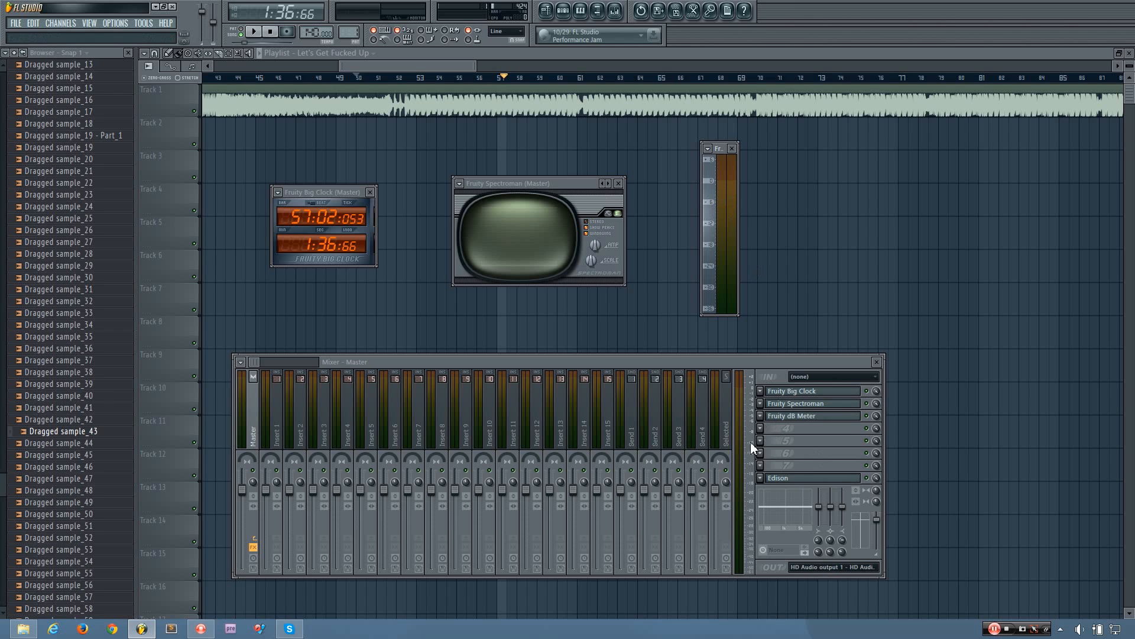
mouse_move(806, 327)
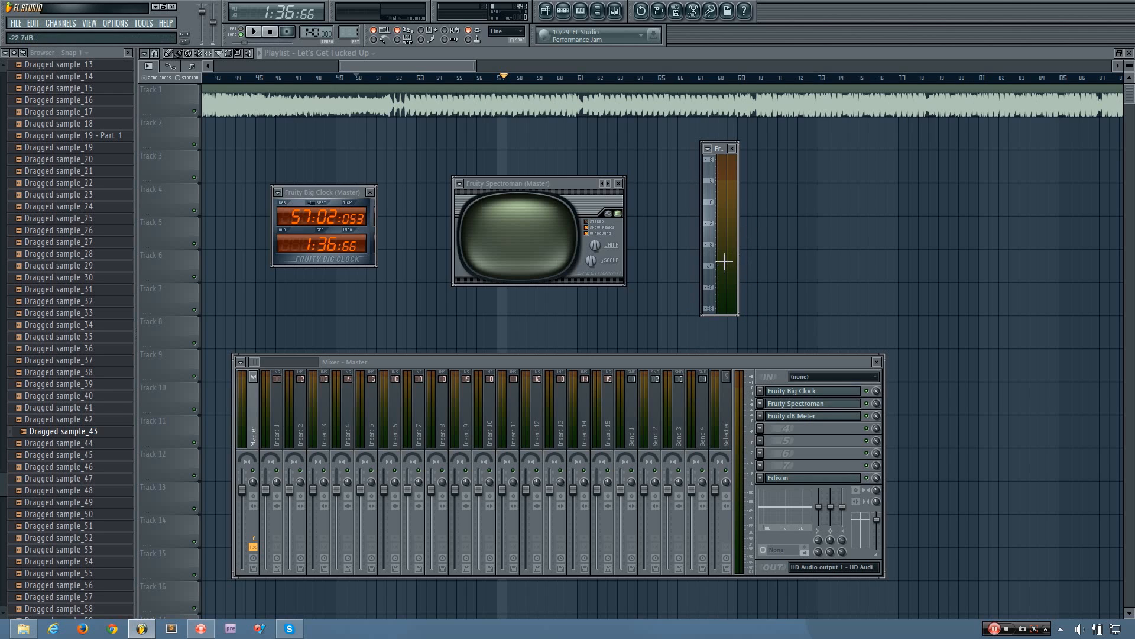
left_click_drag(726, 261, 726, 192)
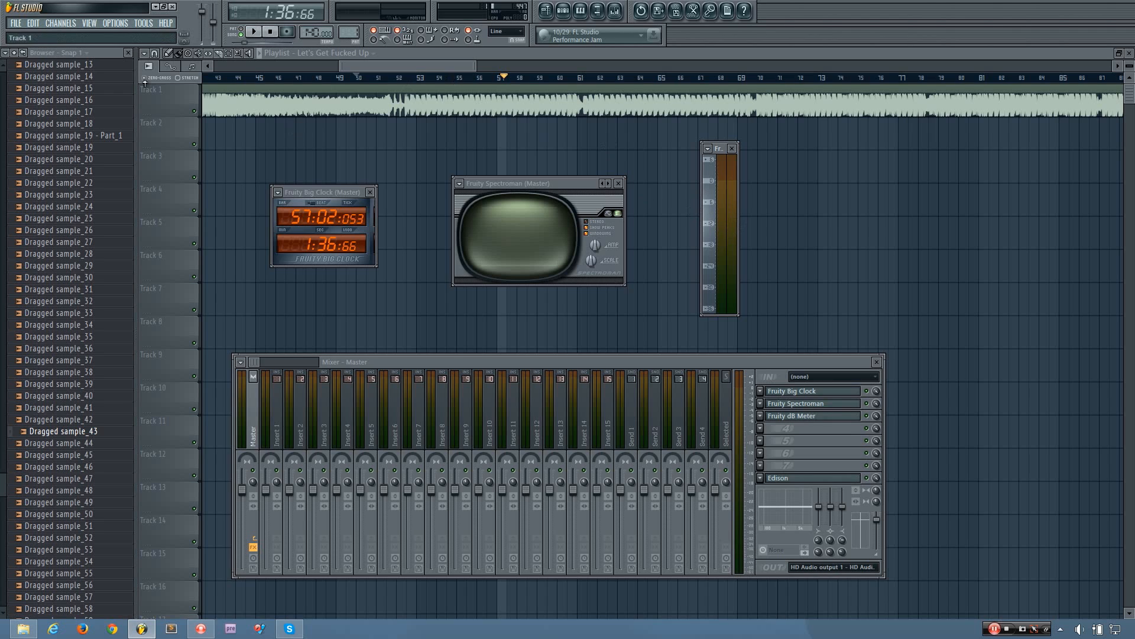
mouse_move(734, 209)
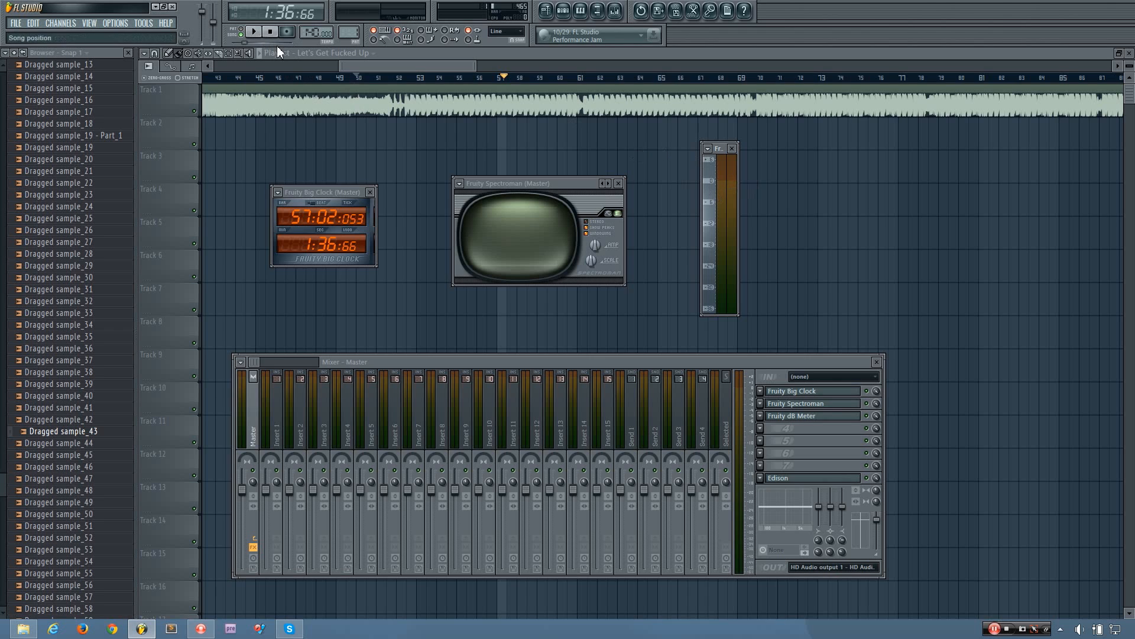
- Play and stop the song twice, leaving playback stopped at 1:55:87
left_click(254, 31)
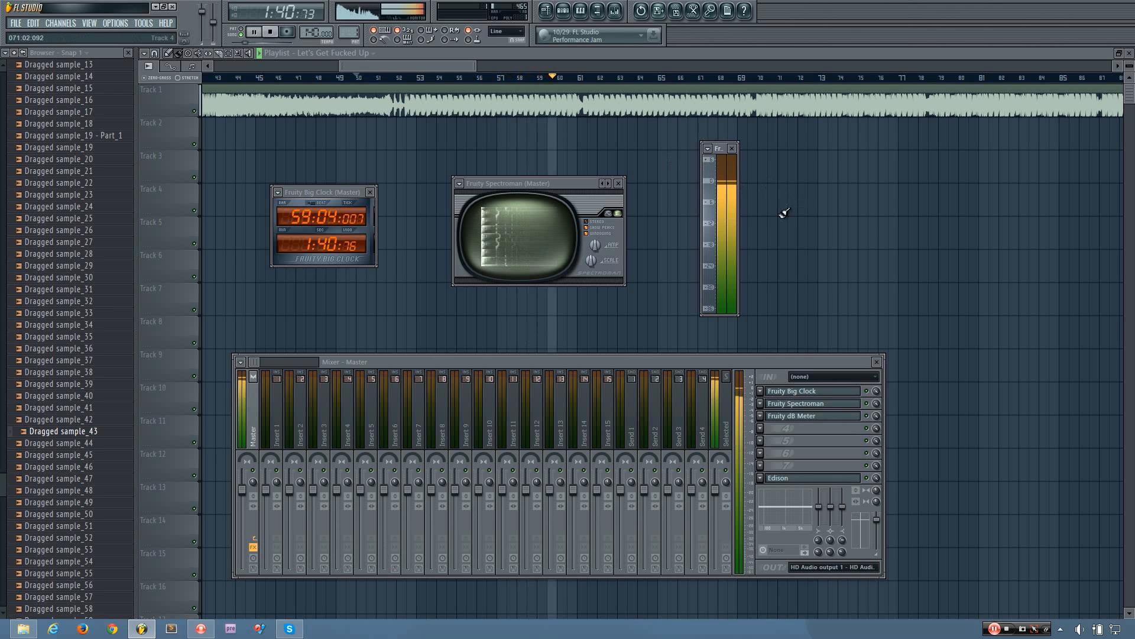
left_click(254, 31)
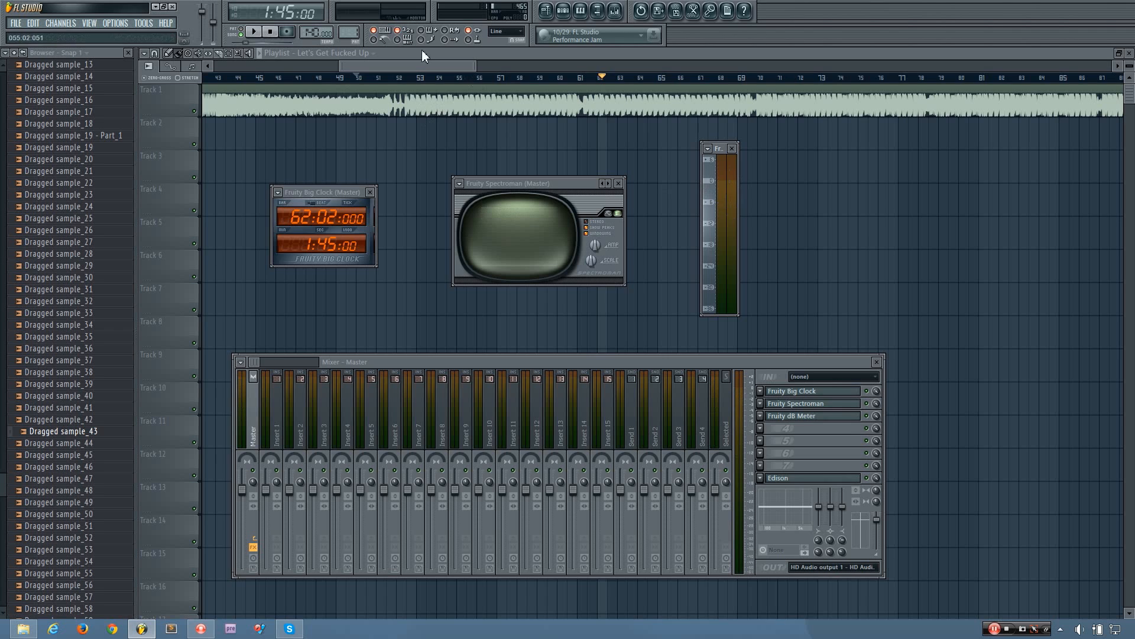
mouse_move(253, 31)
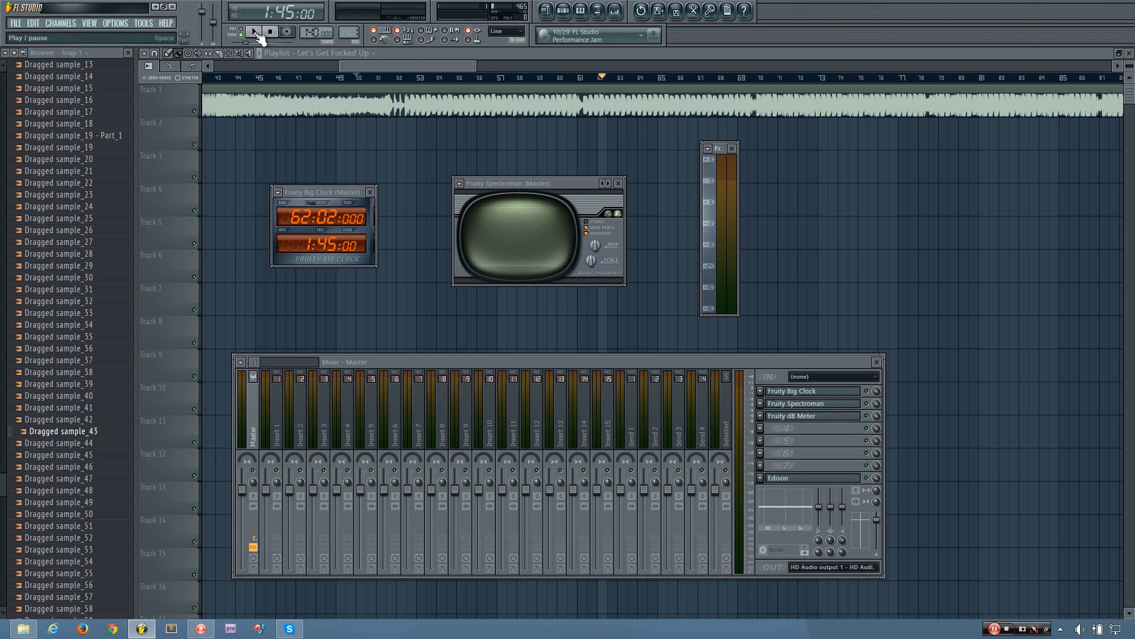
left_click(255, 31)
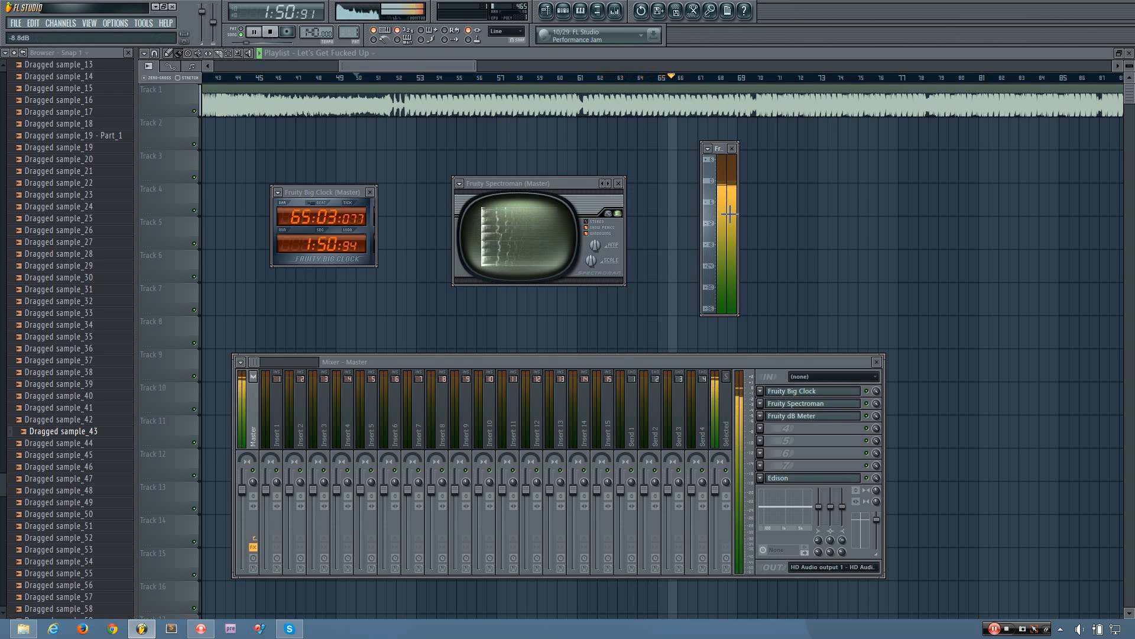
left_click(269, 31)
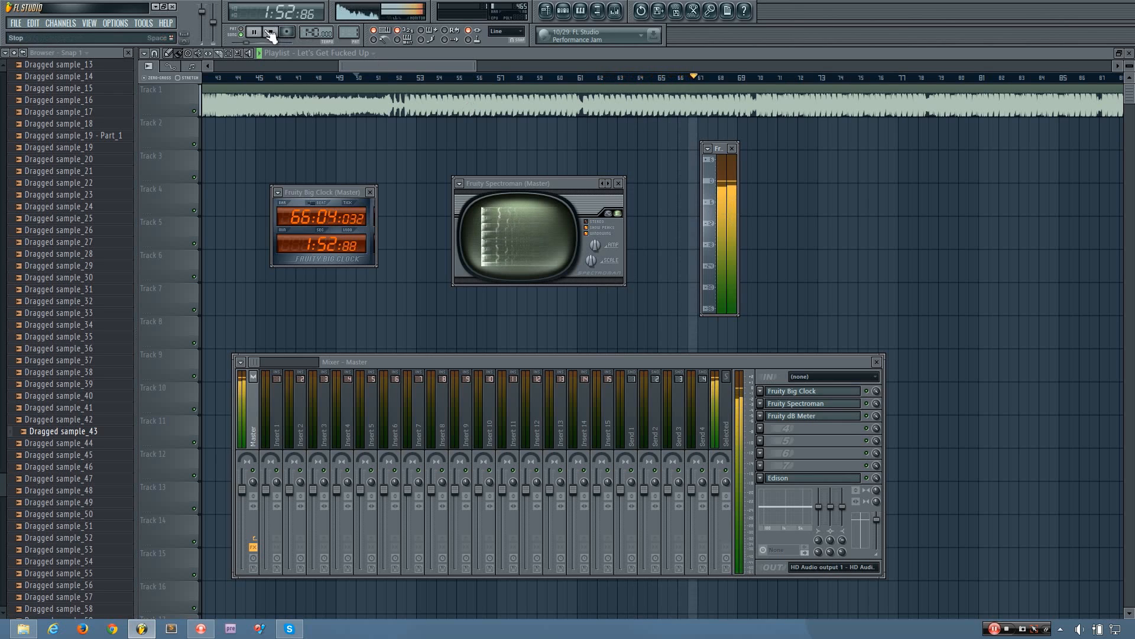
left_click(254, 32)
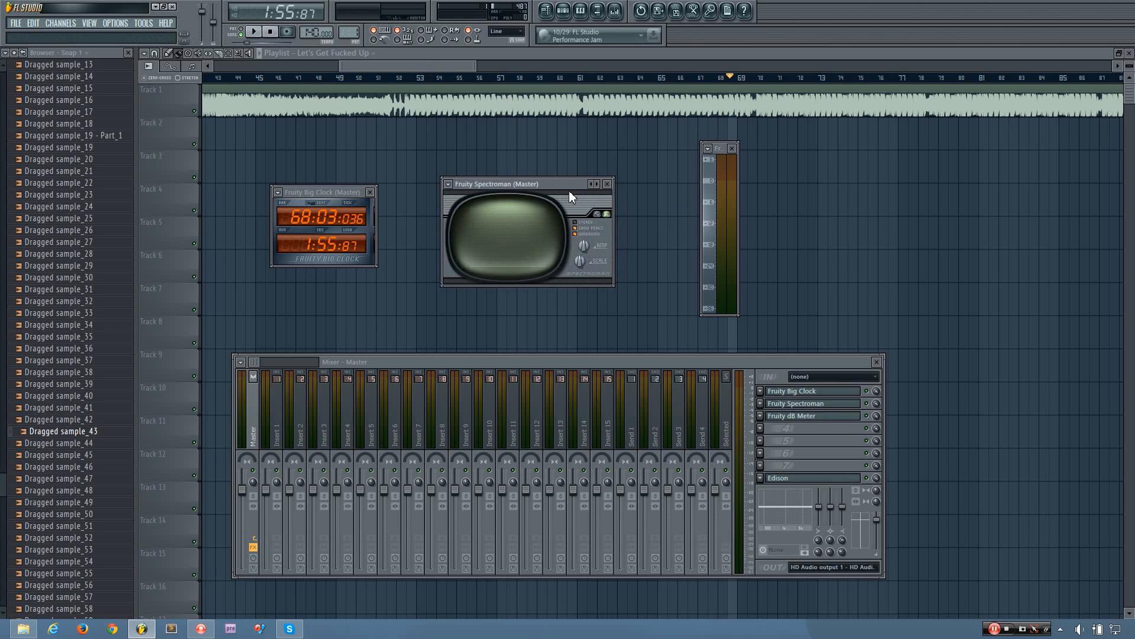
mouse_move(604, 217)
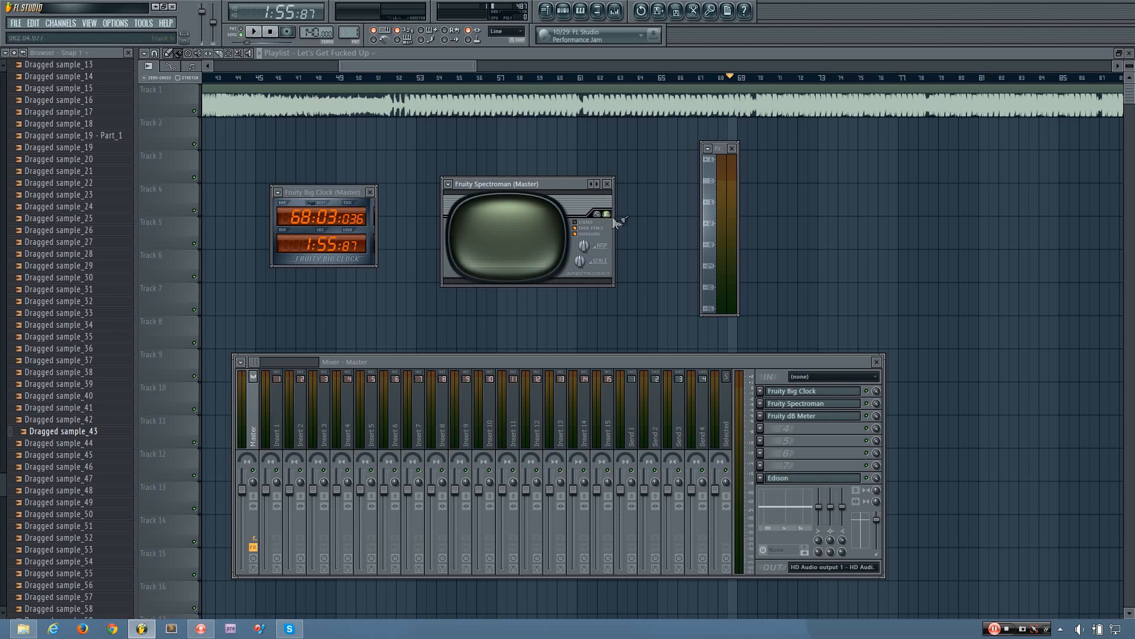
mouse_move(609, 220)
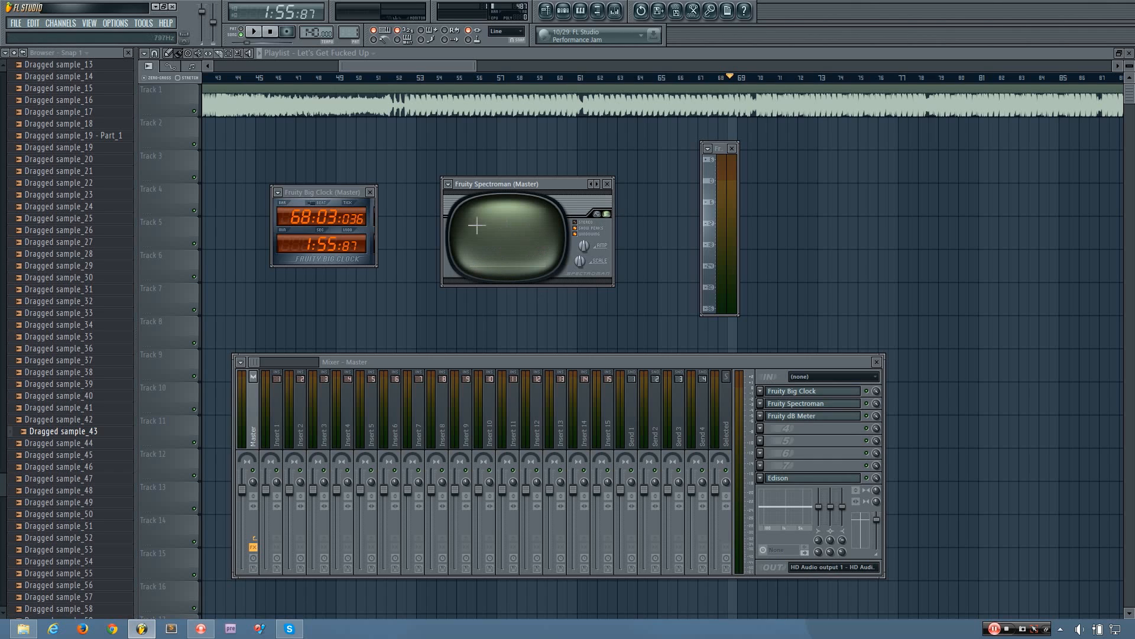
mouse_move(551, 244)
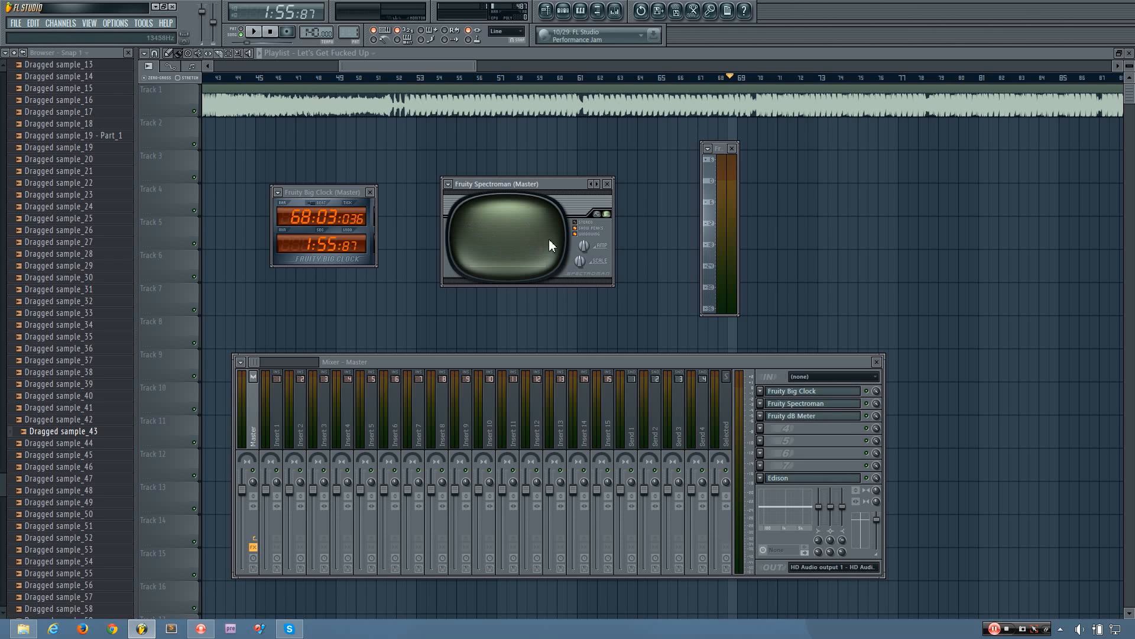
- Play, pause and resume the song past 2:00 while watching Fruity Spectroman
left_click(253, 31)
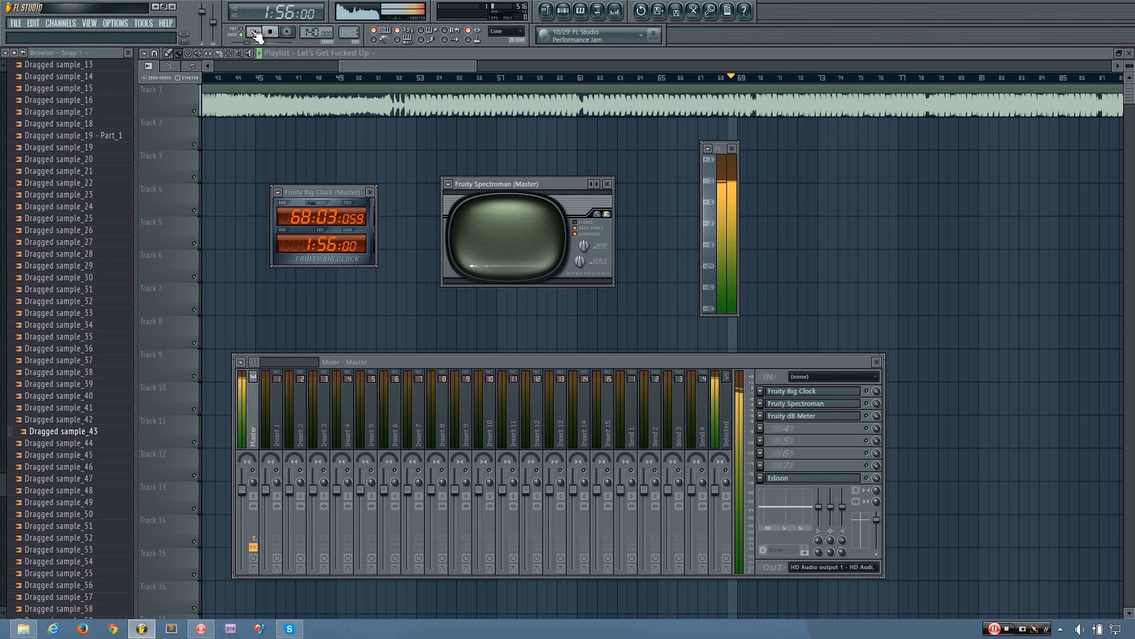
left_click(252, 31)
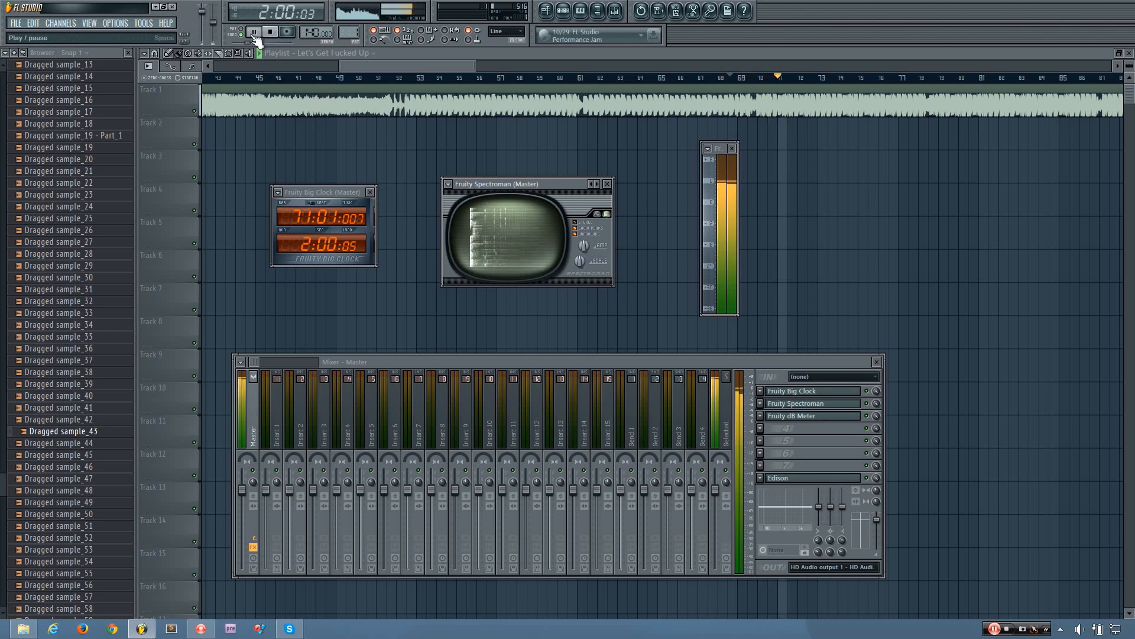
left_click(254, 31)
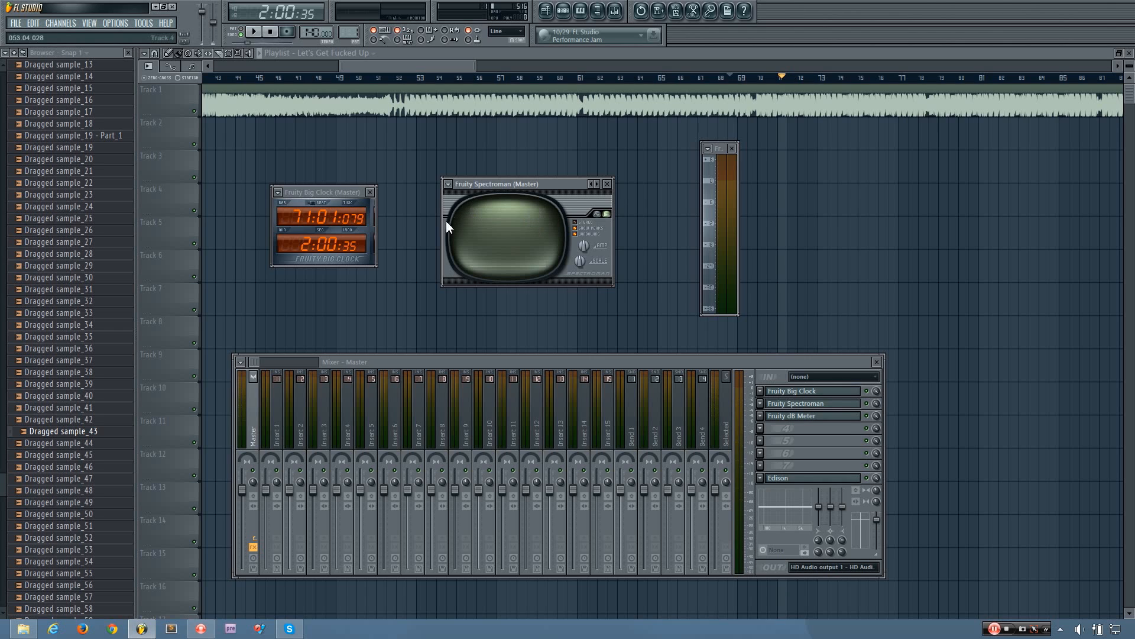
left_click(252, 32)
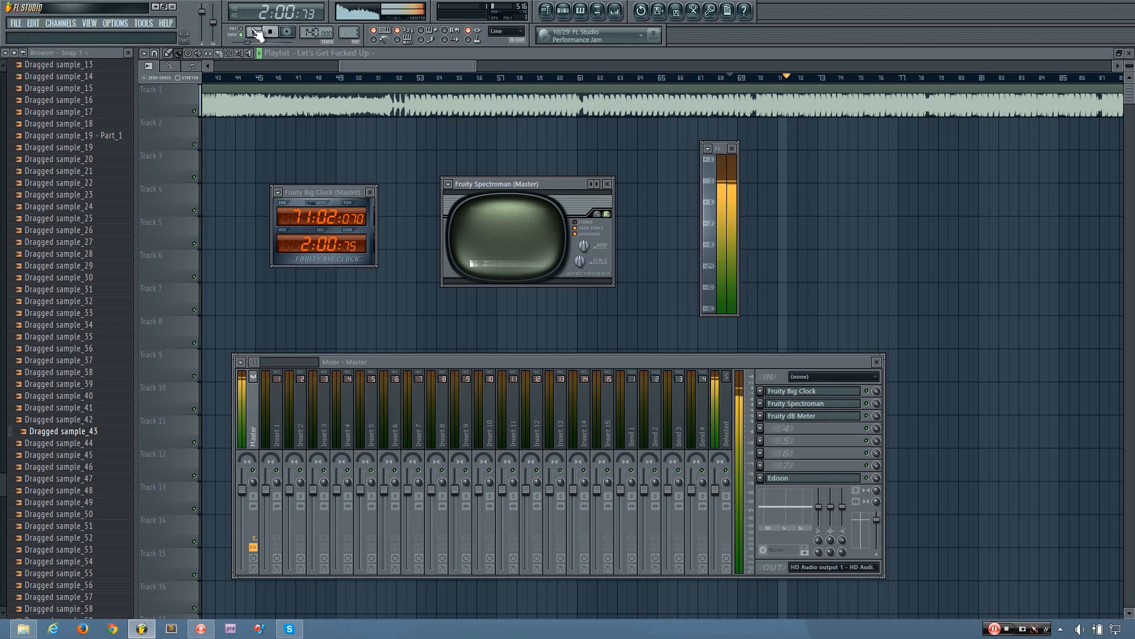
- Pause and resume playback past 2:10 so Spectroman draws its red peak outline
left_click(253, 32)
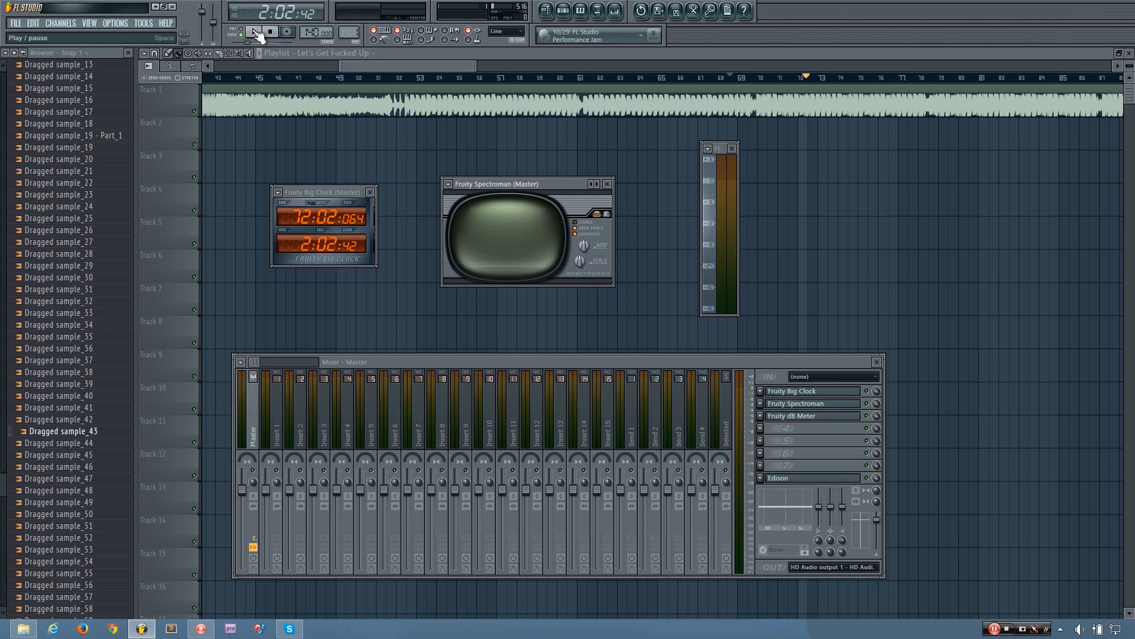
left_click(254, 32)
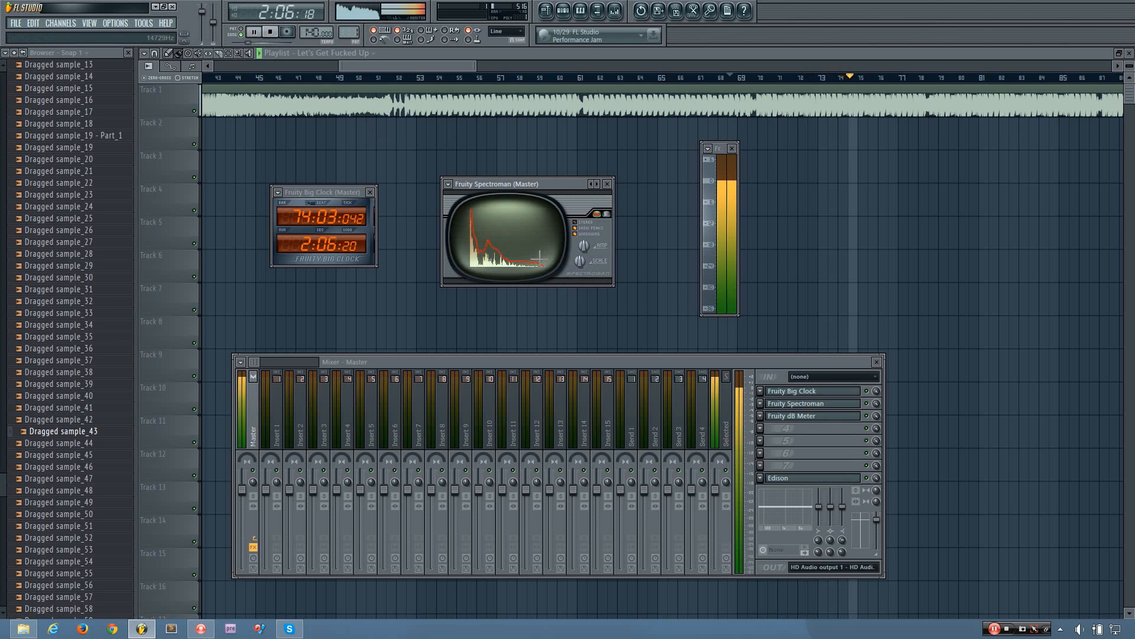
left_click(252, 32)
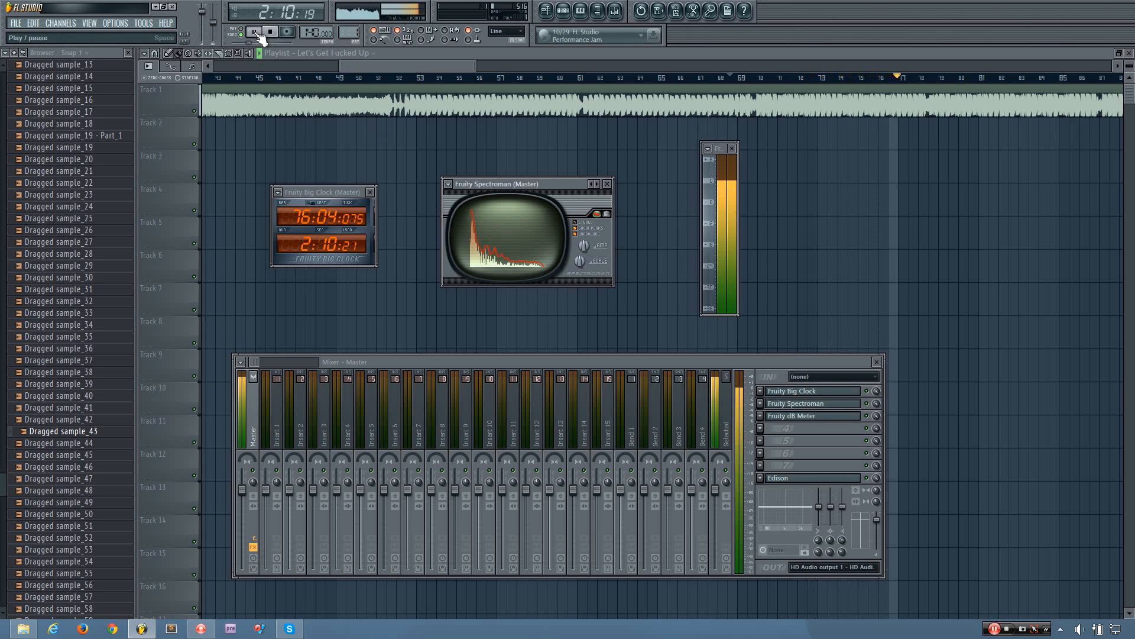
- Pause, briefly preview Spectroman's spectrum, then pause the song again
left_click(254, 31)
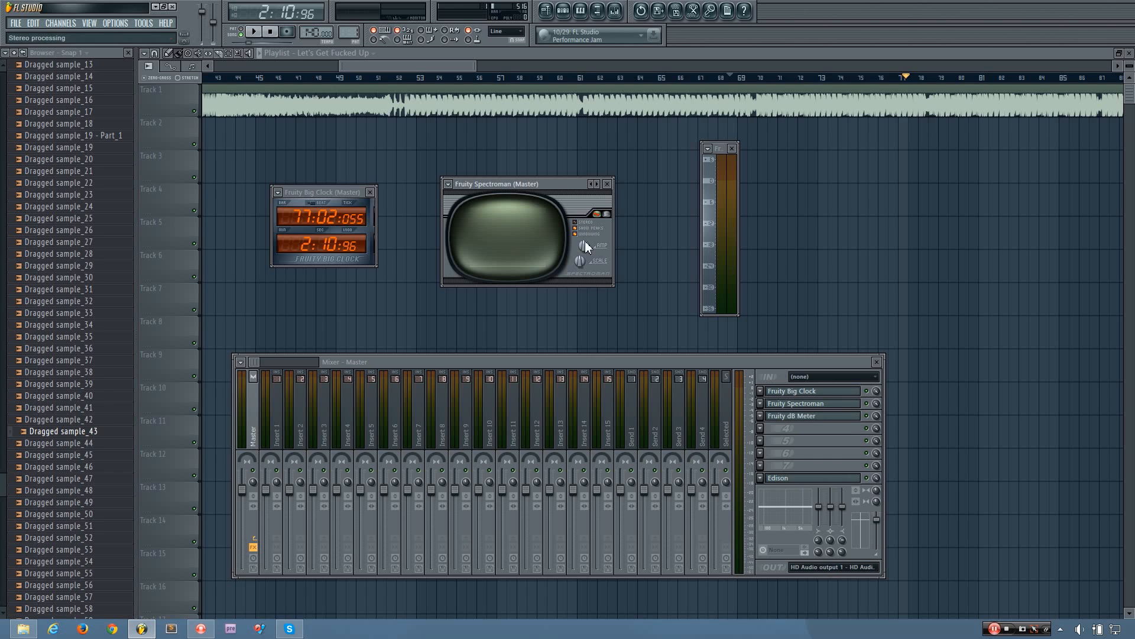
mouse_move(581, 230)
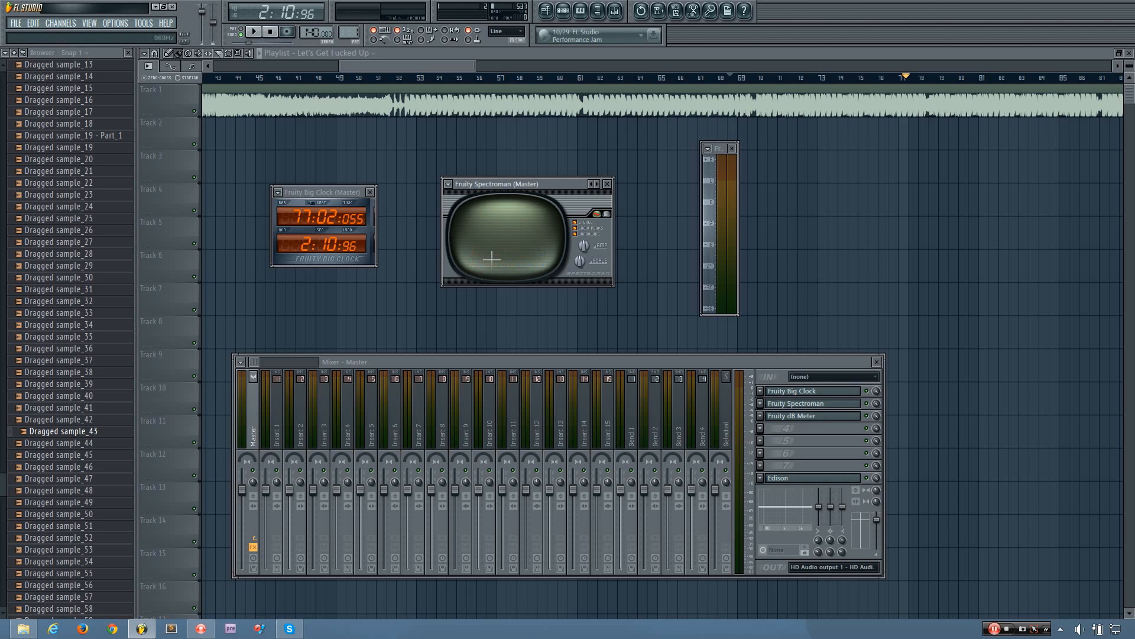
mouse_move(455, 210)
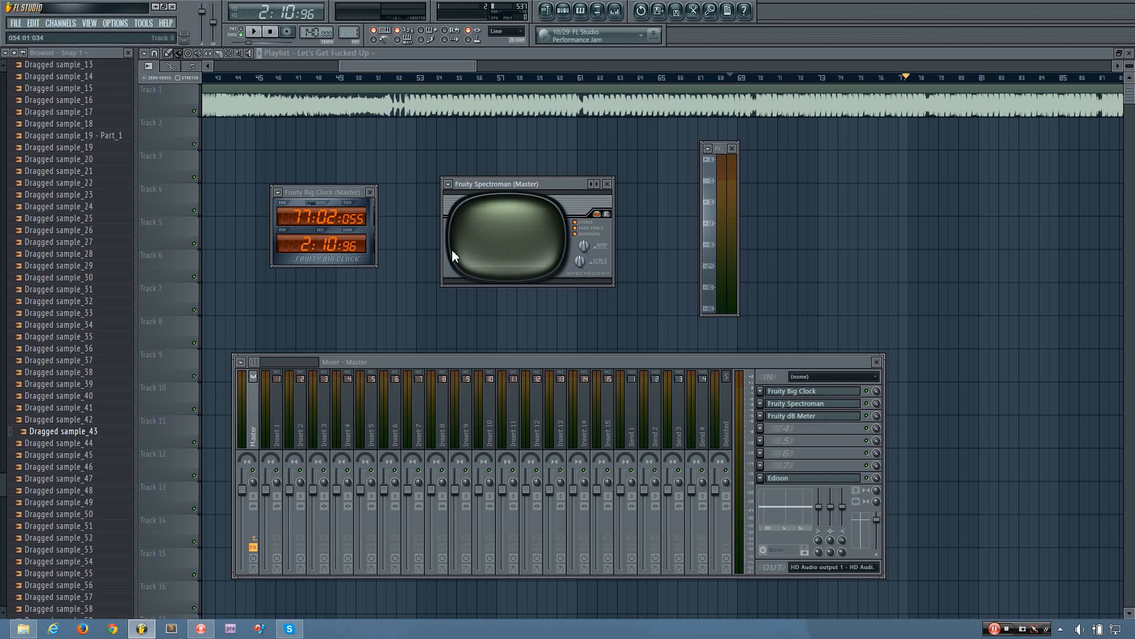
left_click(254, 31)
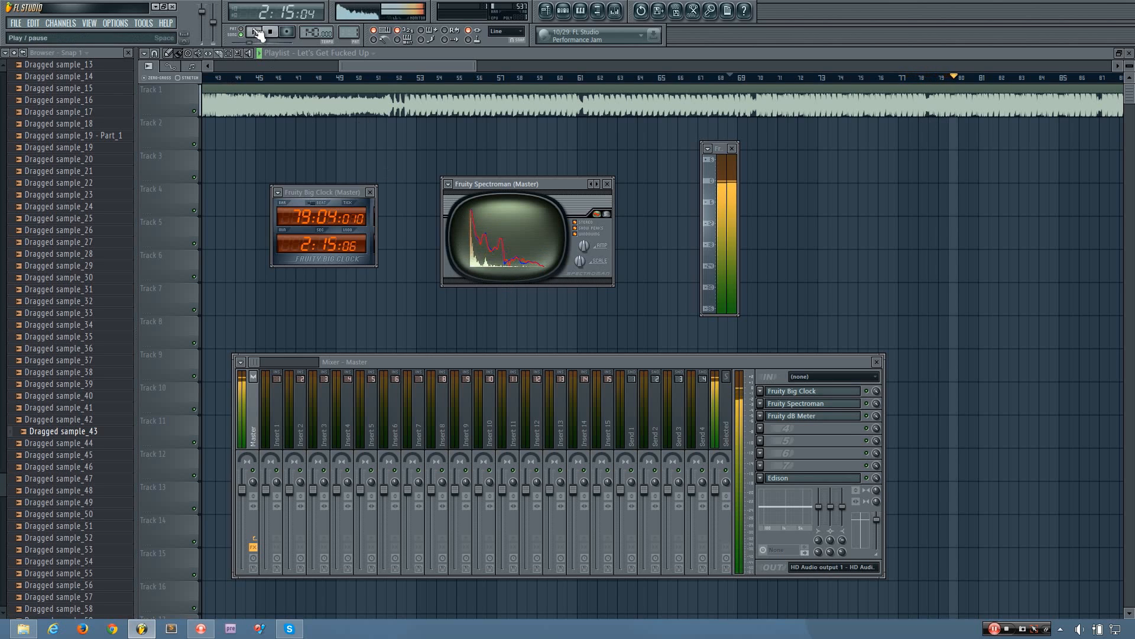
left_click(253, 32)
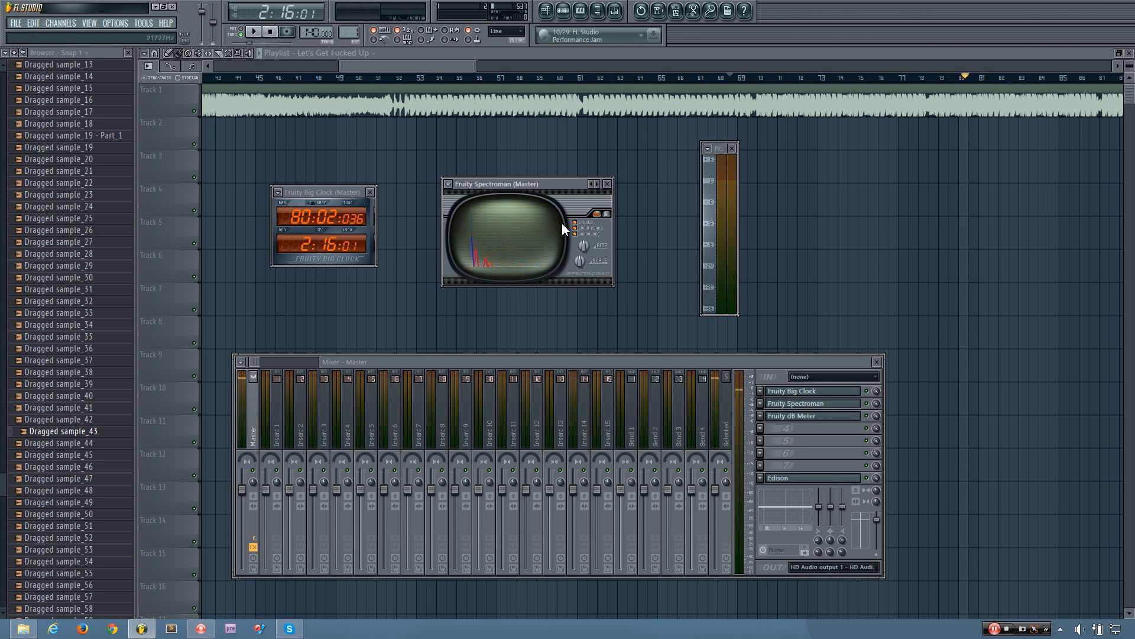
mouse_move(588, 229)
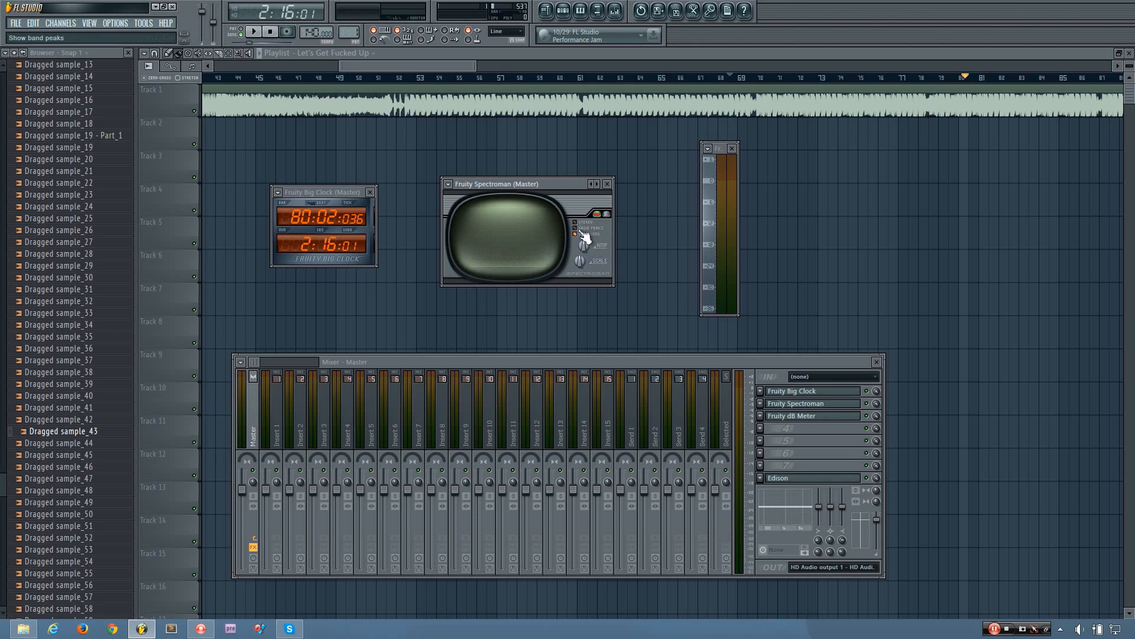
- Turn off Spectroman's band peaks, preview the plain spectrum, and halt at 2:22:09
left_click(252, 32)
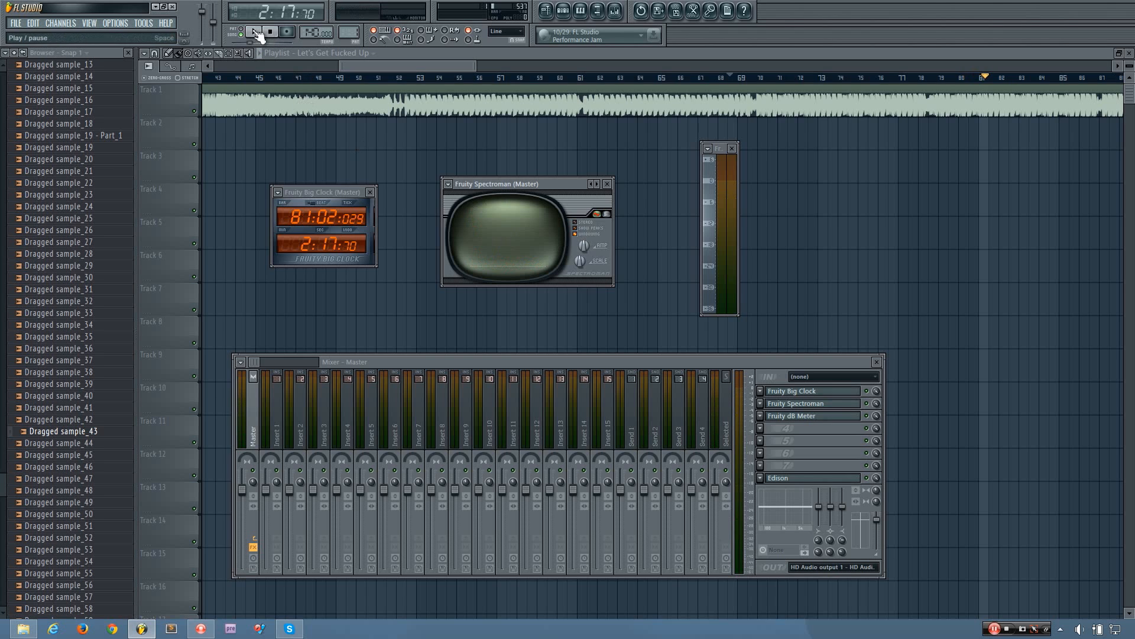
left_click(254, 31)
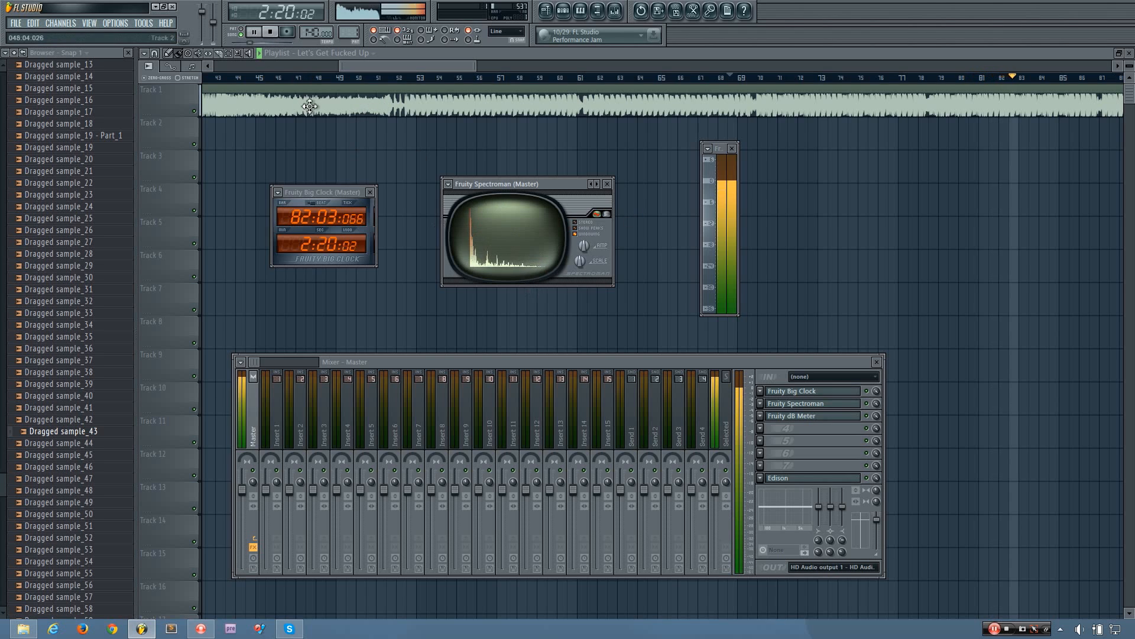
left_click(255, 32)
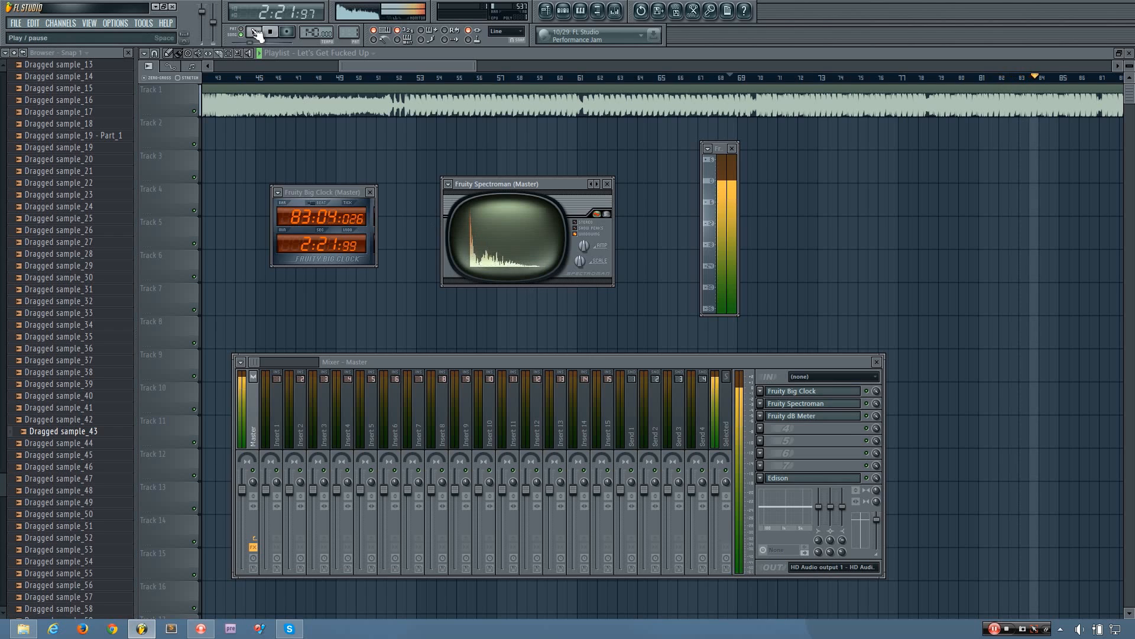
left_click(269, 32)
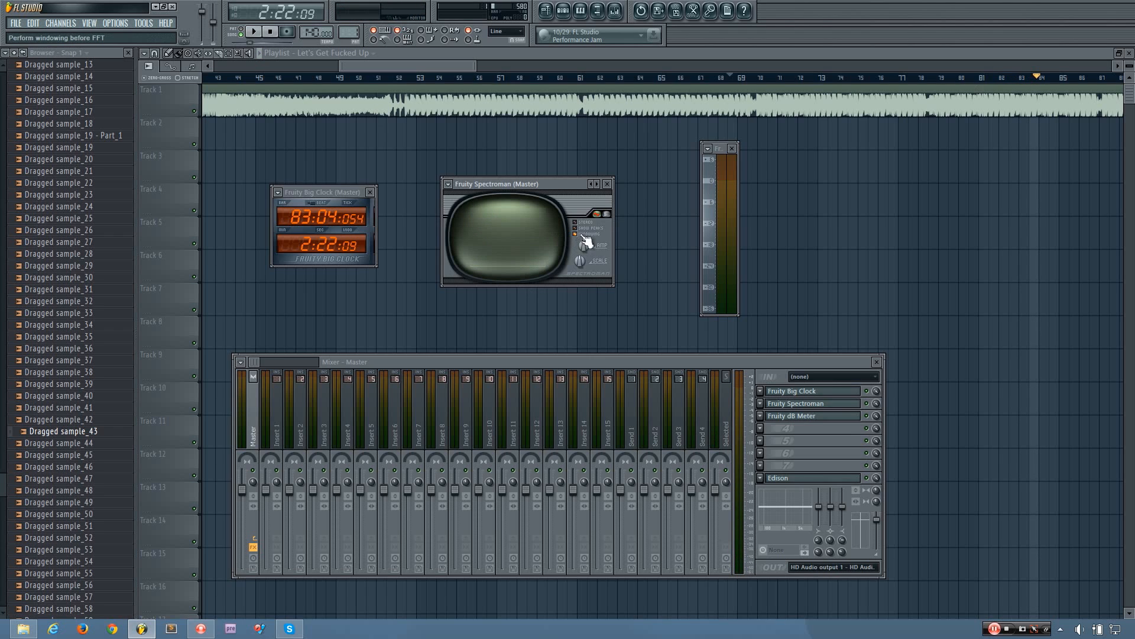
mouse_move(579, 238)
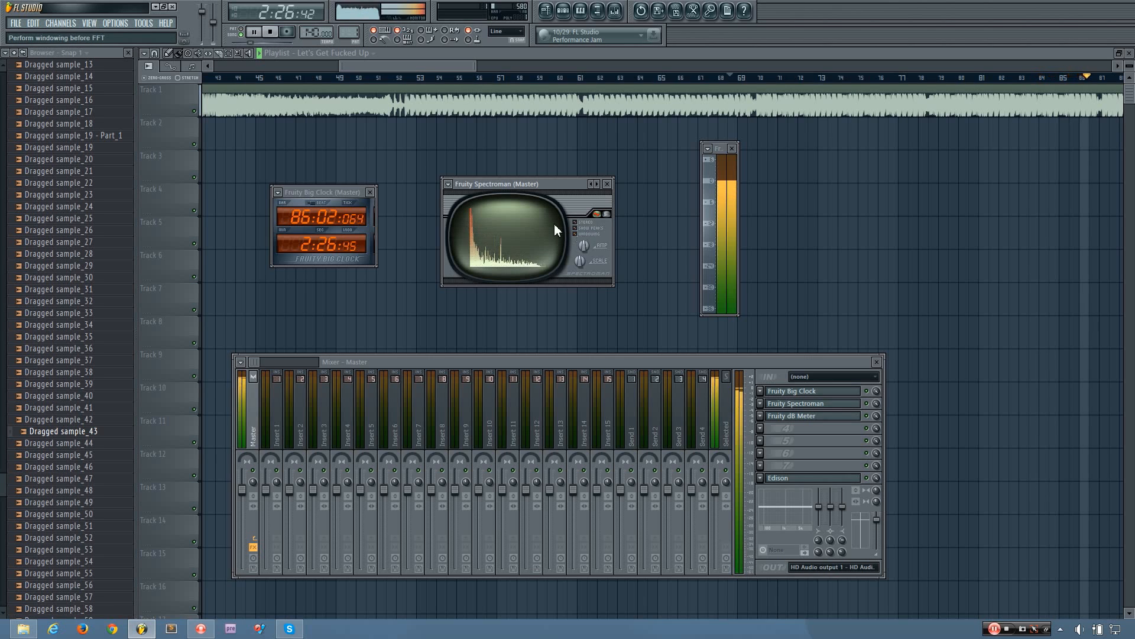
- Pause the song at 2:28:05 after previewing the windowing-before-FFT change
left_click(269, 32)
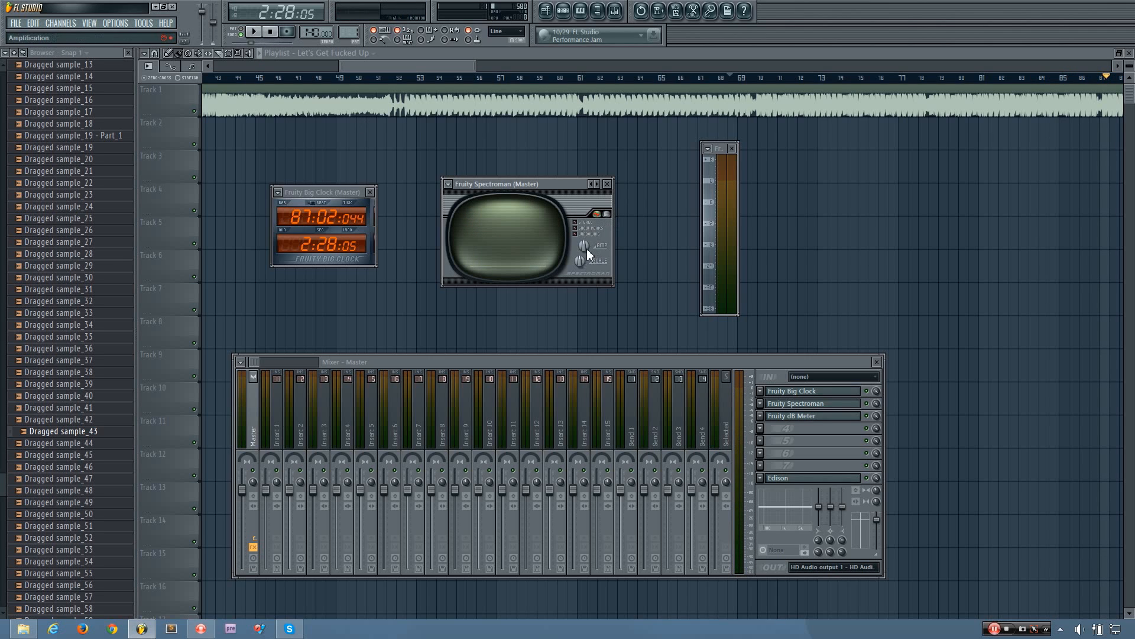
mouse_move(583, 261)
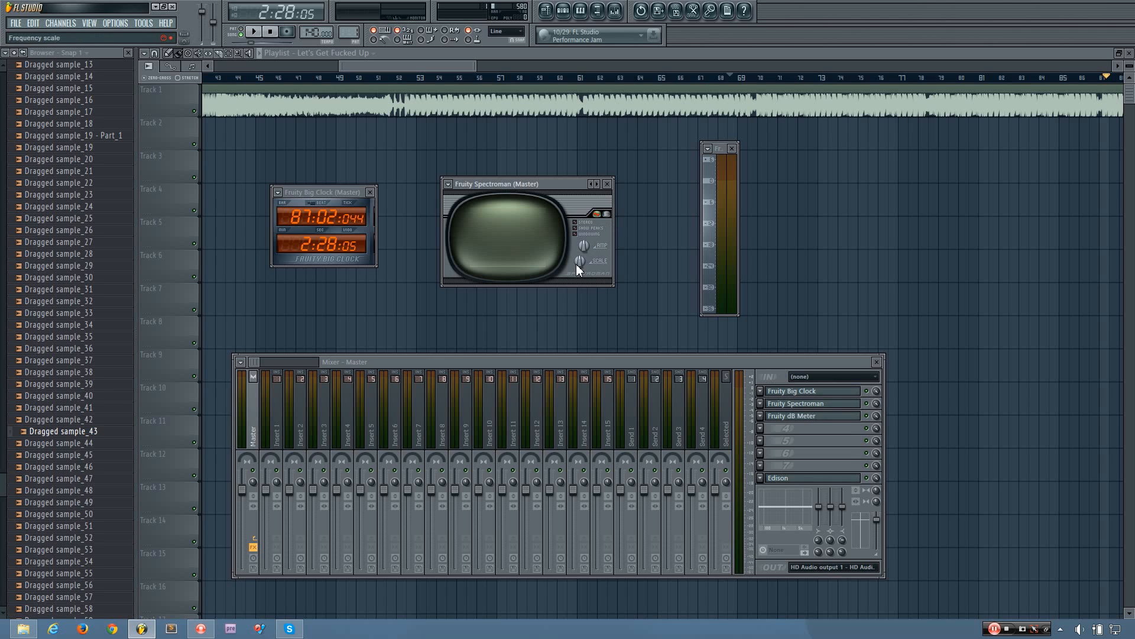
mouse_move(583, 249)
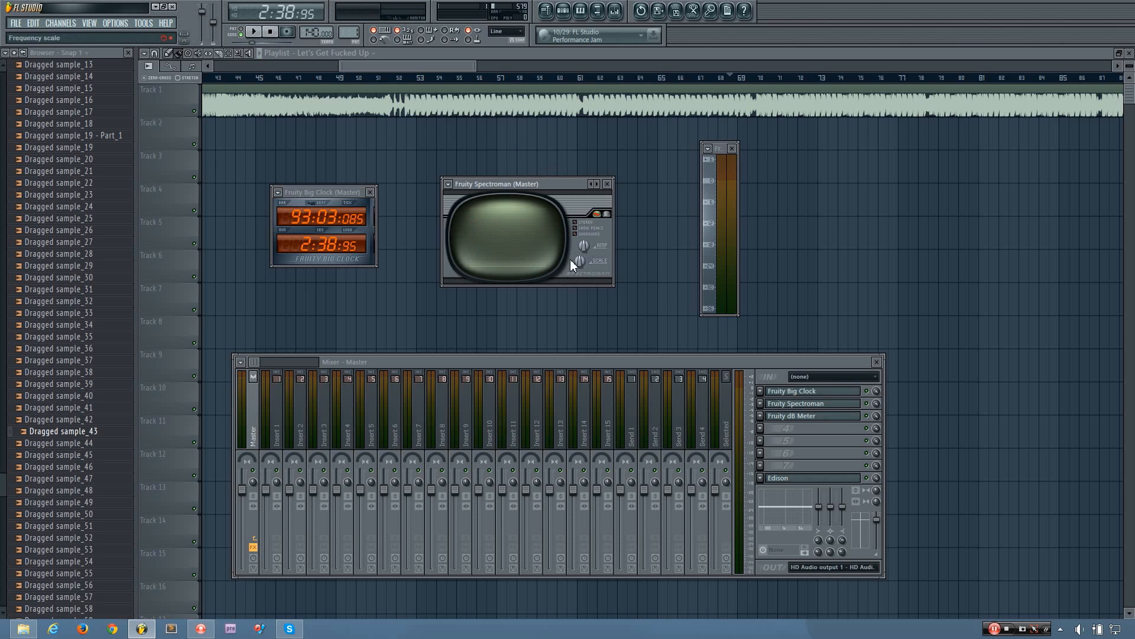
mouse_move(603, 267)
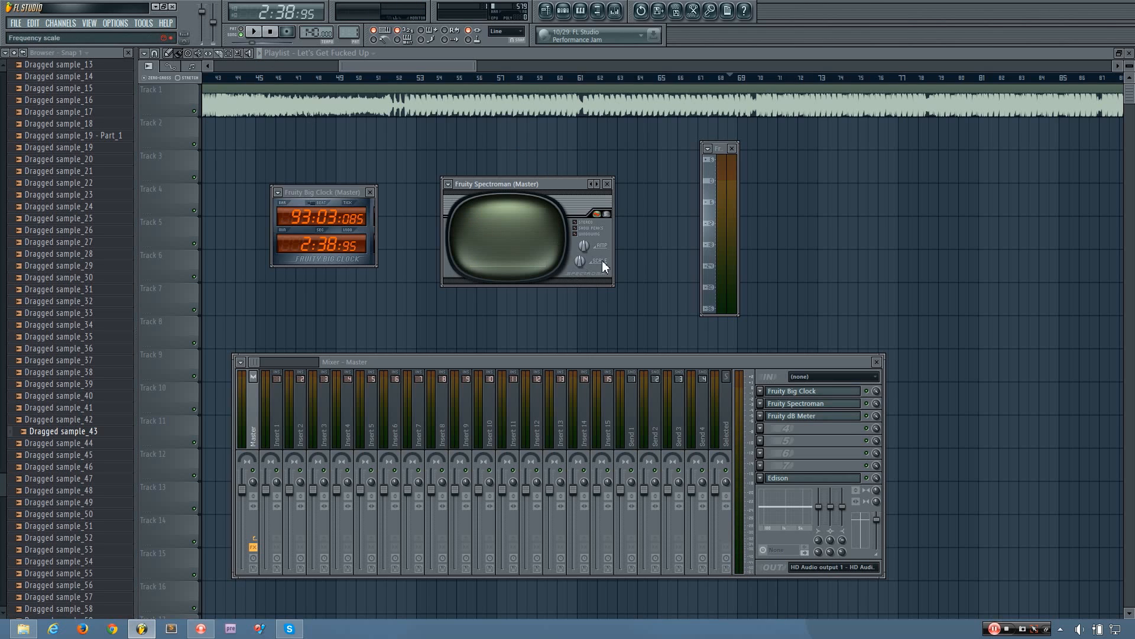
mouse_move(583, 269)
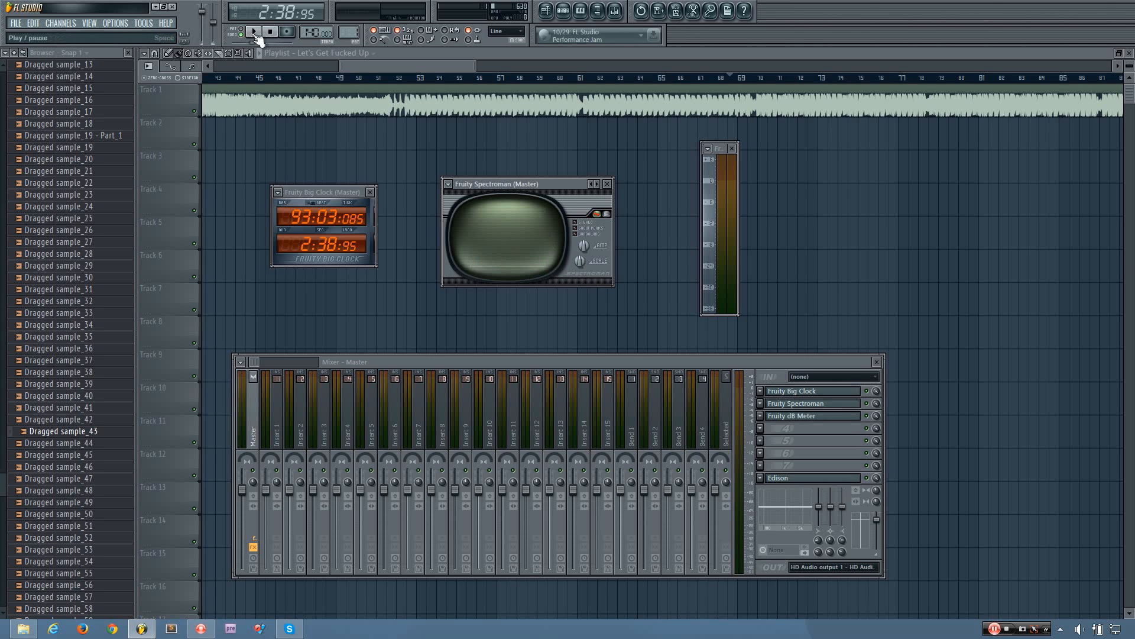
left_click(254, 31)
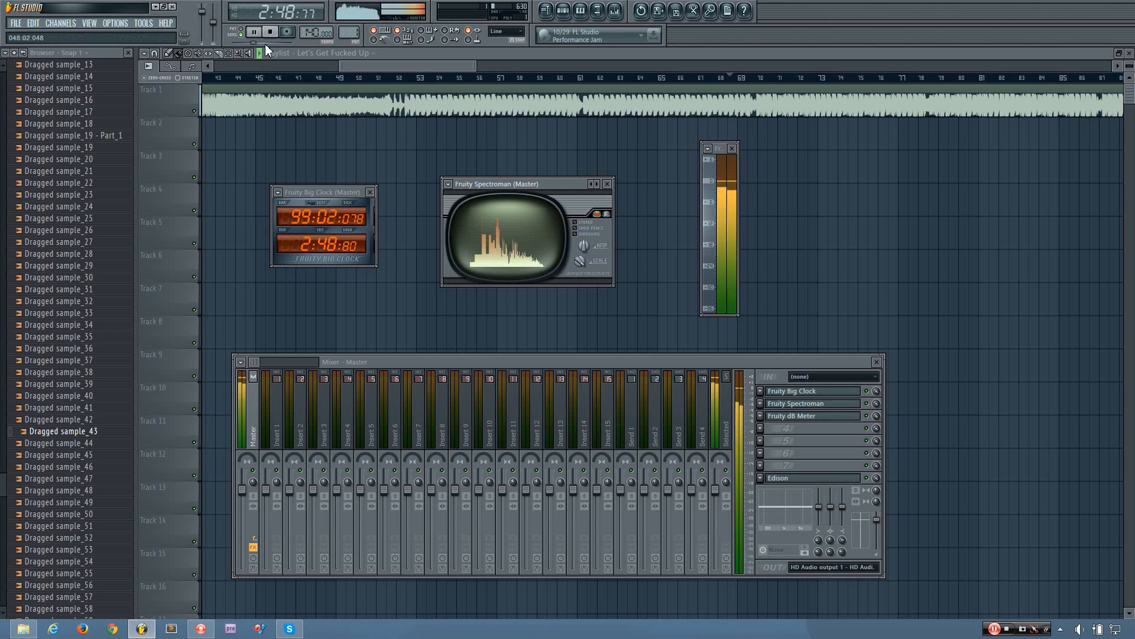
left_click(254, 32)
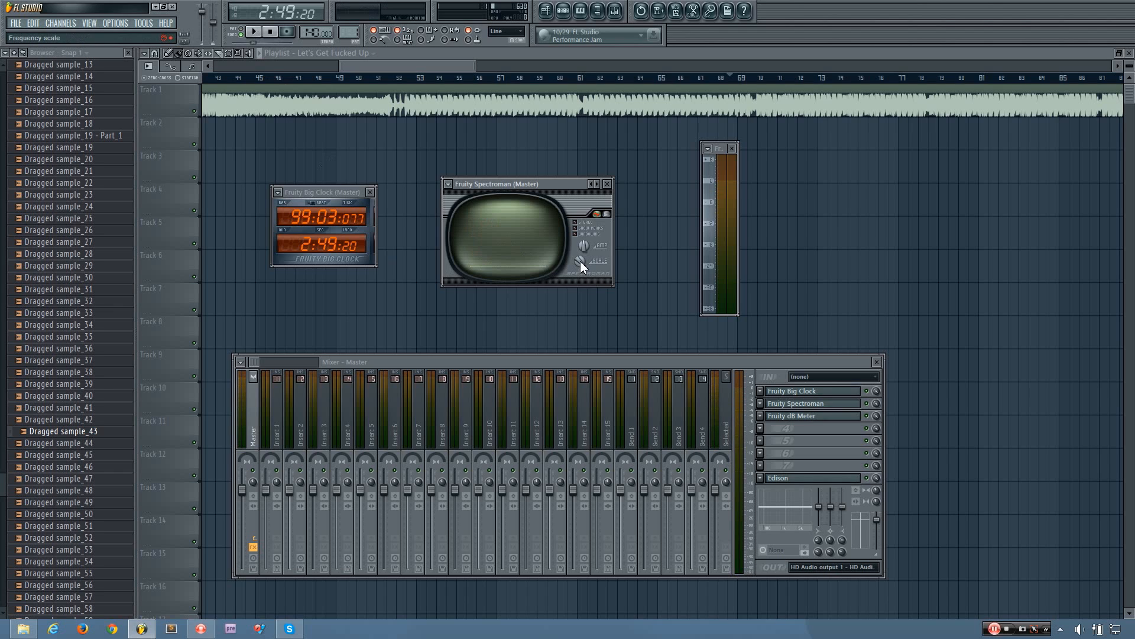
mouse_move(460, 253)
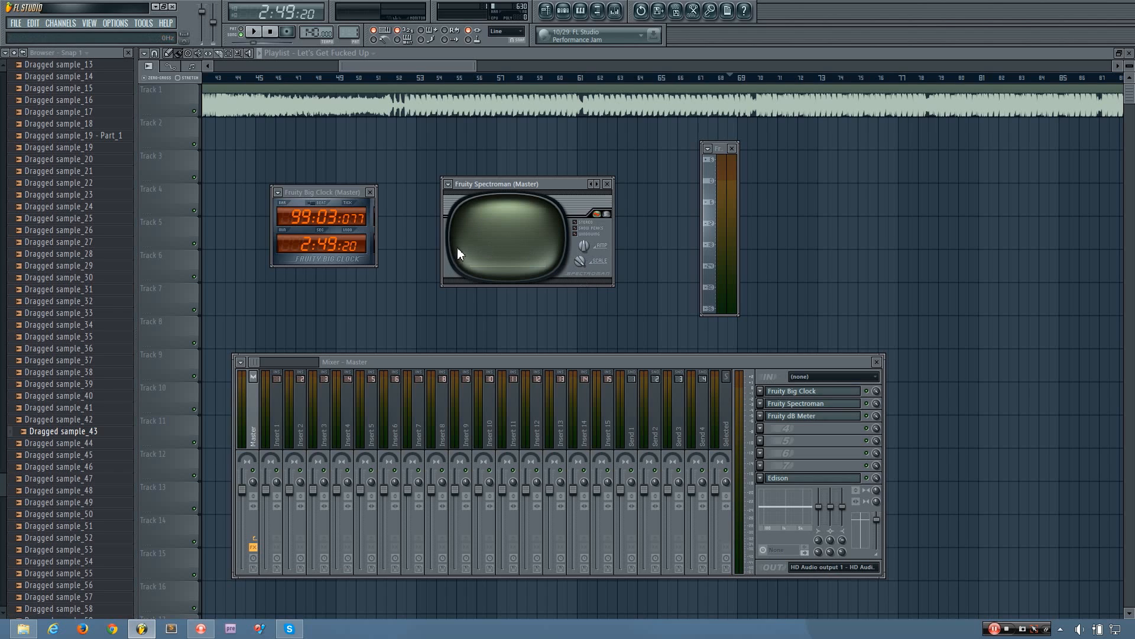
mouse_move(449, 242)
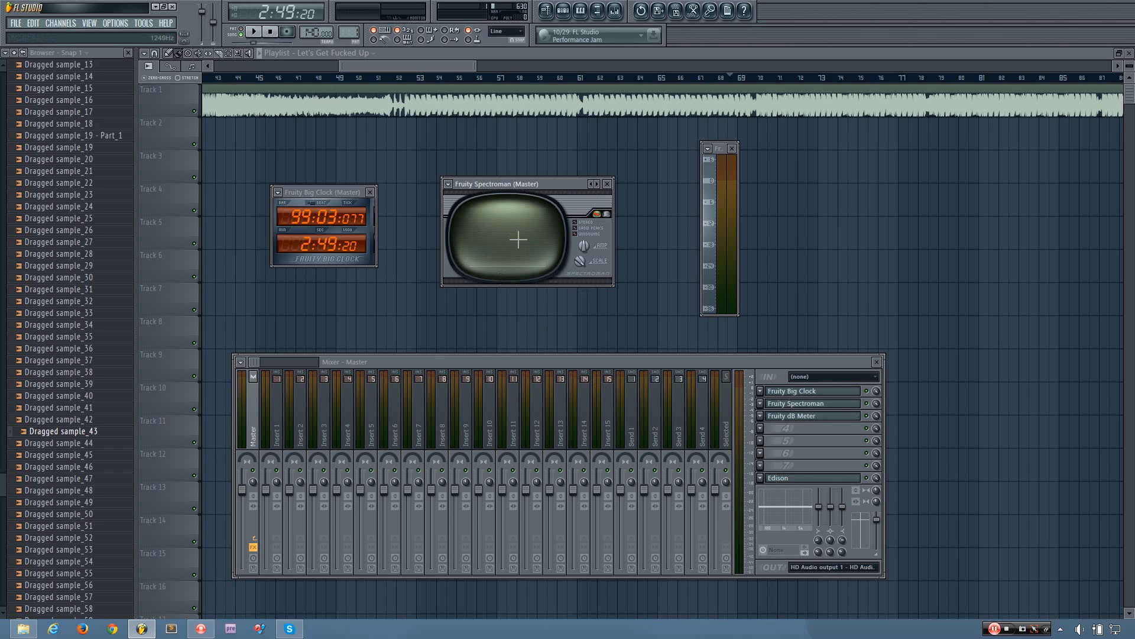
mouse_move(463, 289)
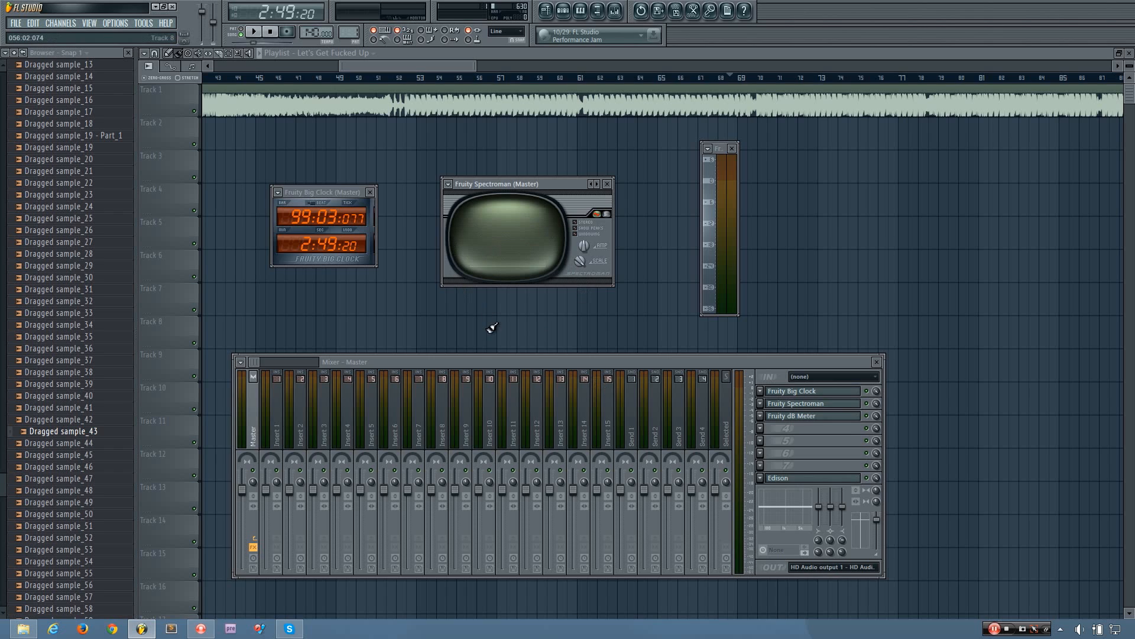
mouse_move(529, 235)
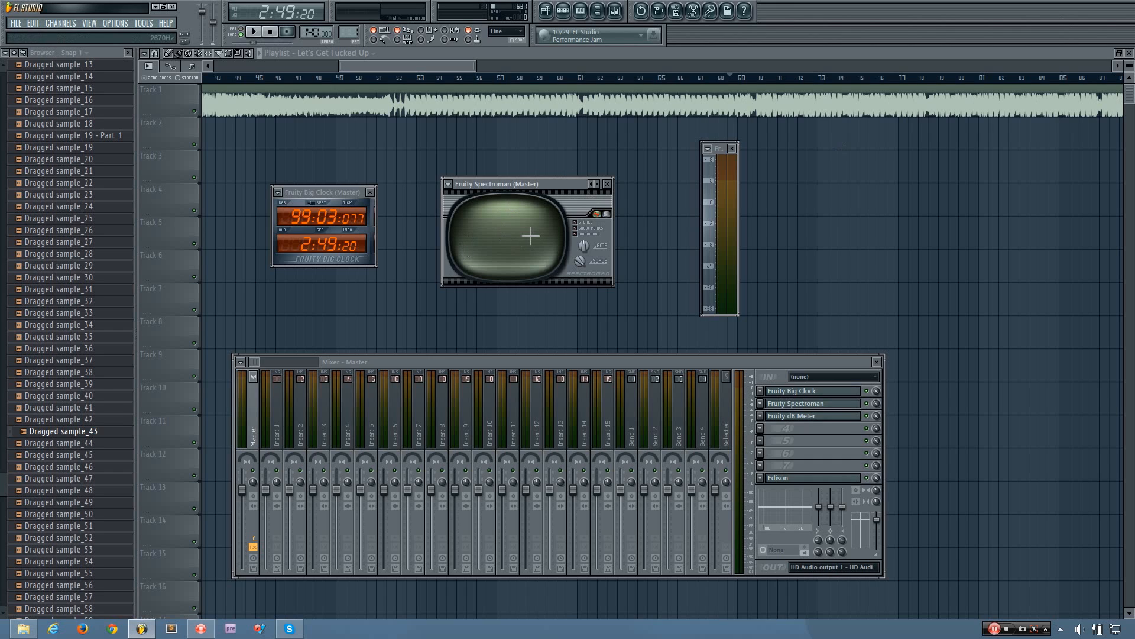
mouse_move(469, 248)
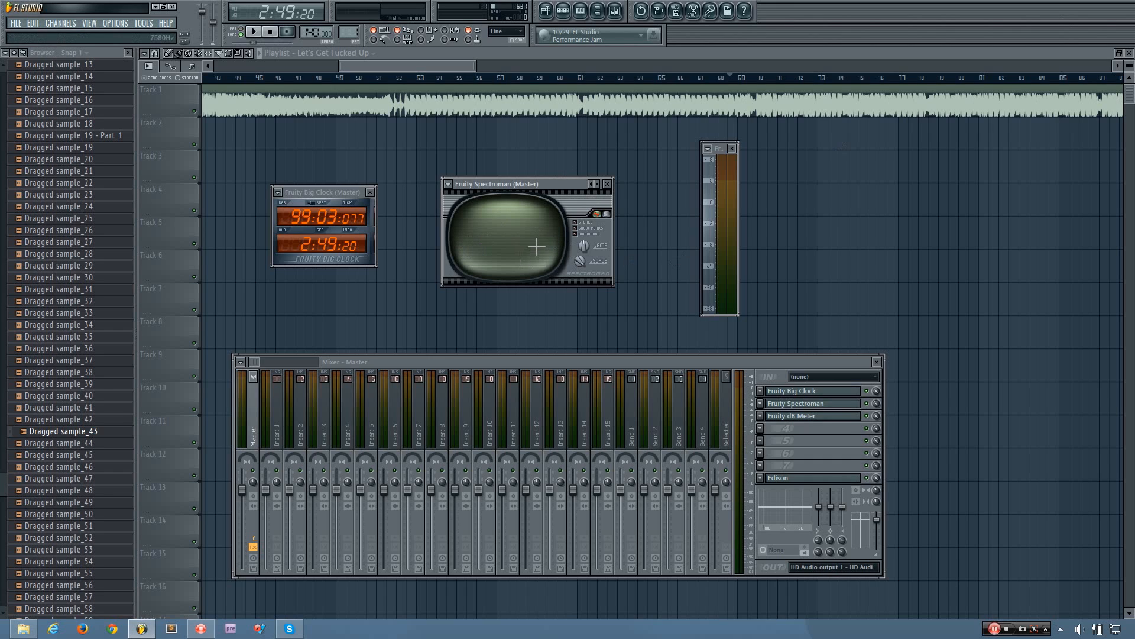
mouse_move(494, 242)
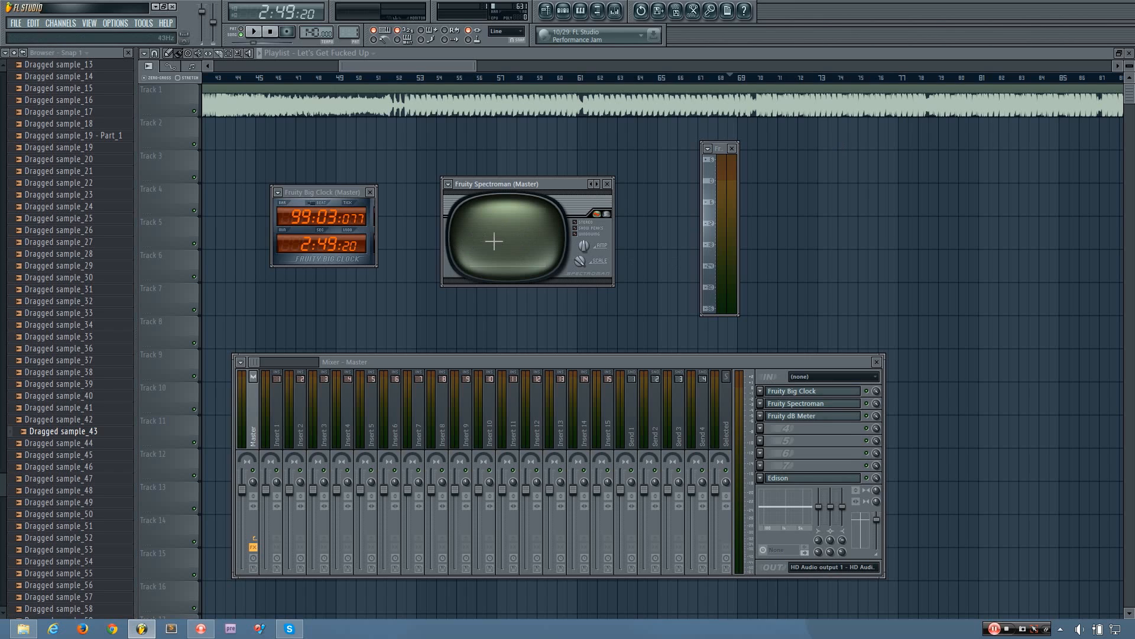
mouse_move(498, 274)
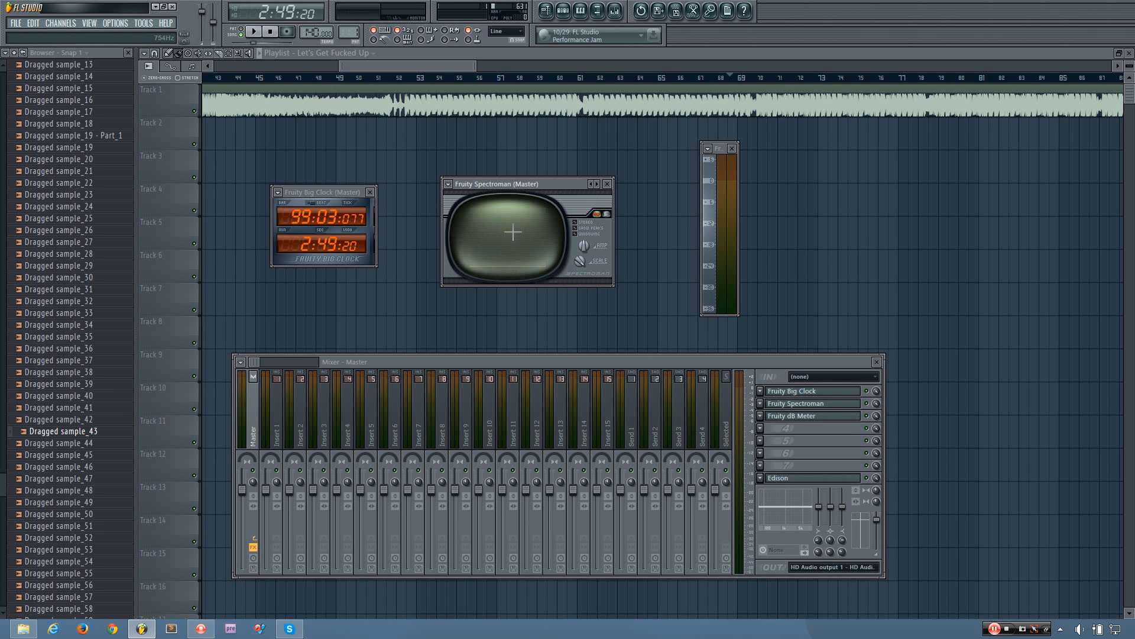
mouse_move(163, 64)
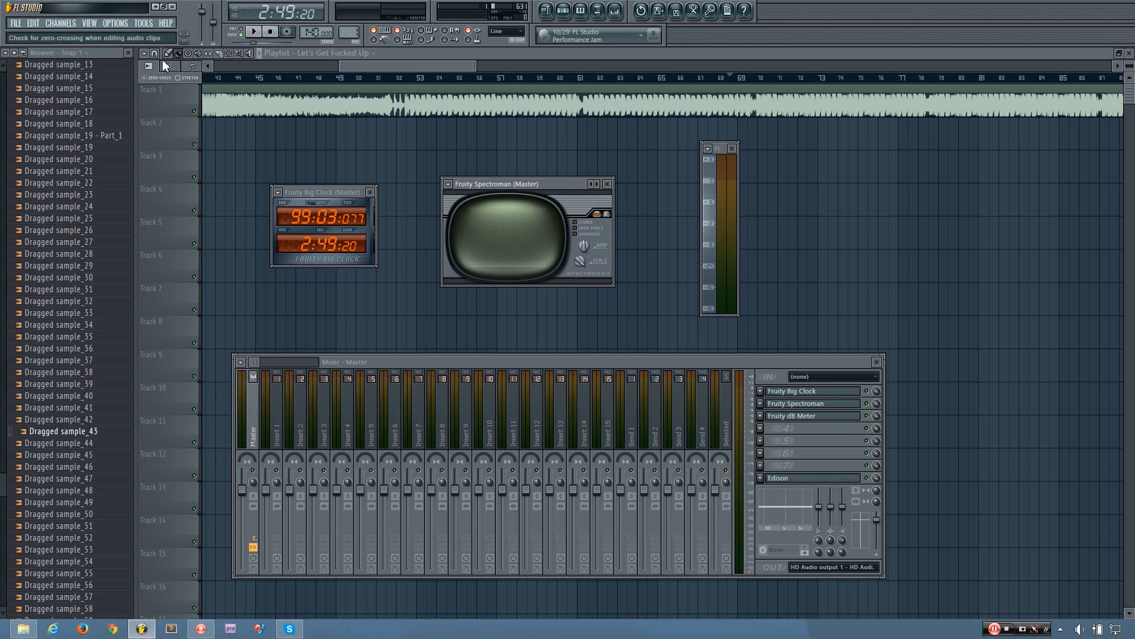
mouse_move(506, 240)
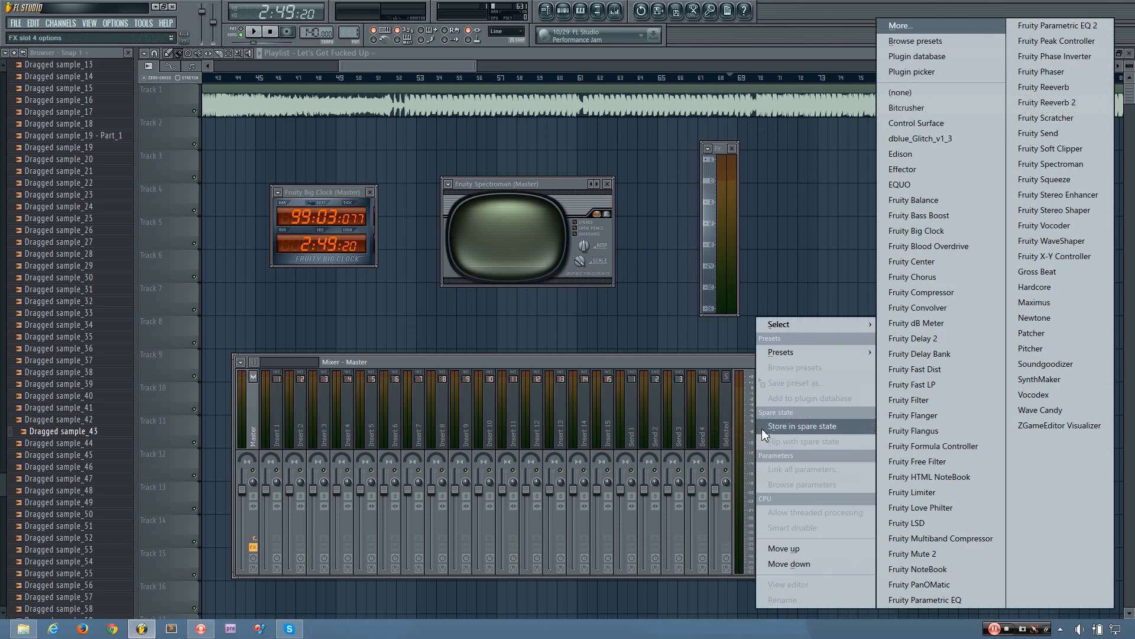
mouse_move(1032, 394)
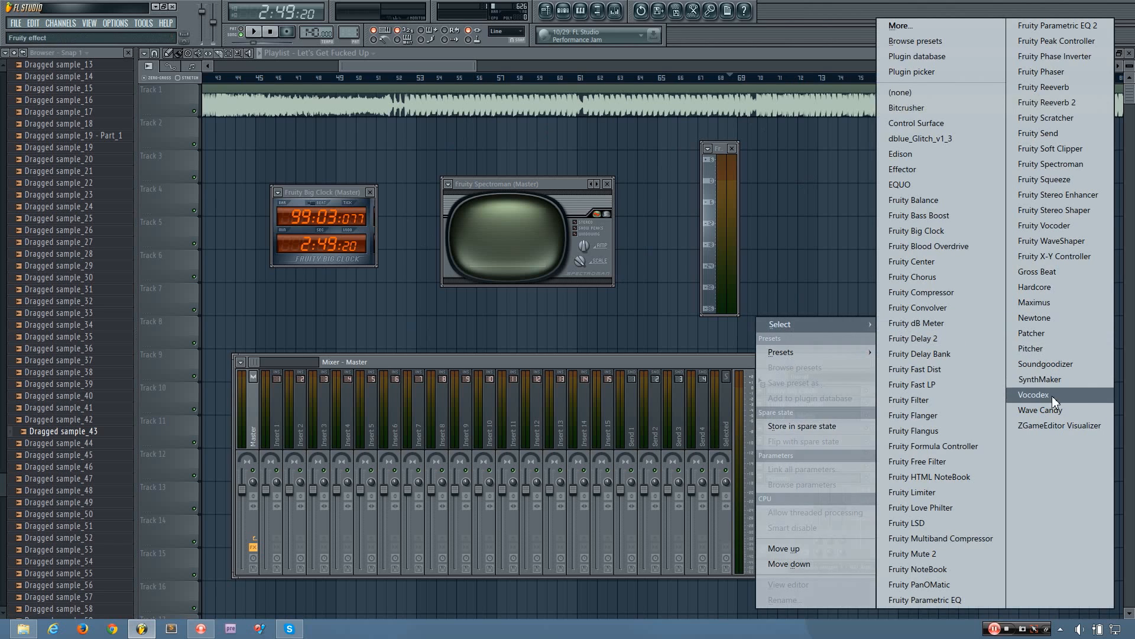
- Load Wave Candy into the empty fourth FX slot of the Master track
left_click(1037, 410)
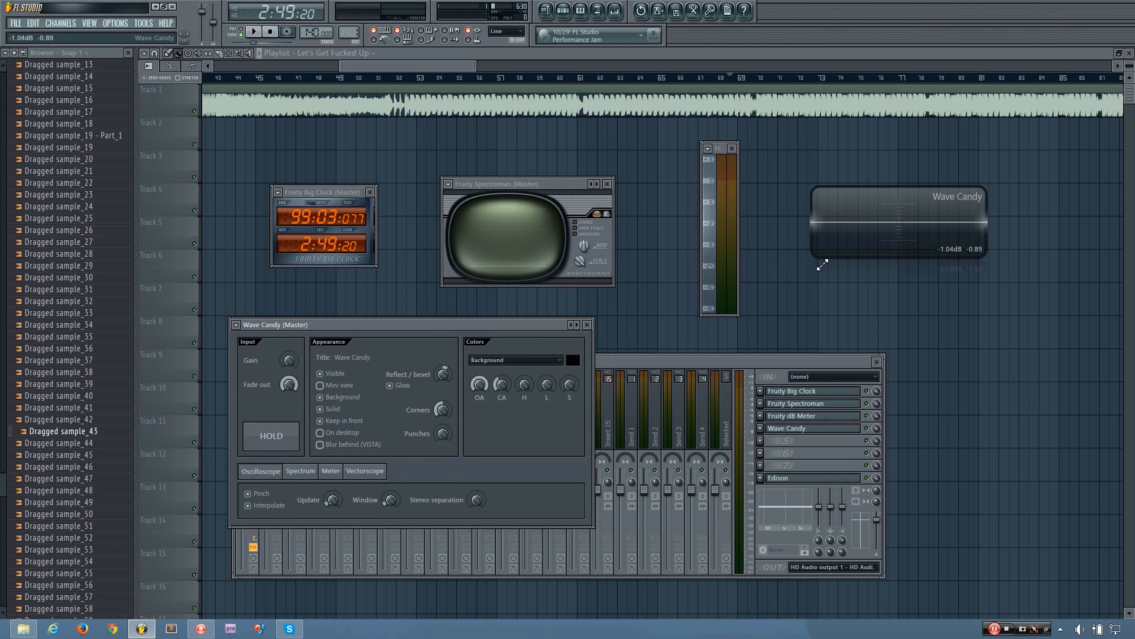
- Switch Wave Candy to Spectrum mode, resize its display, and play the song past 3:00
left_click(330, 471)
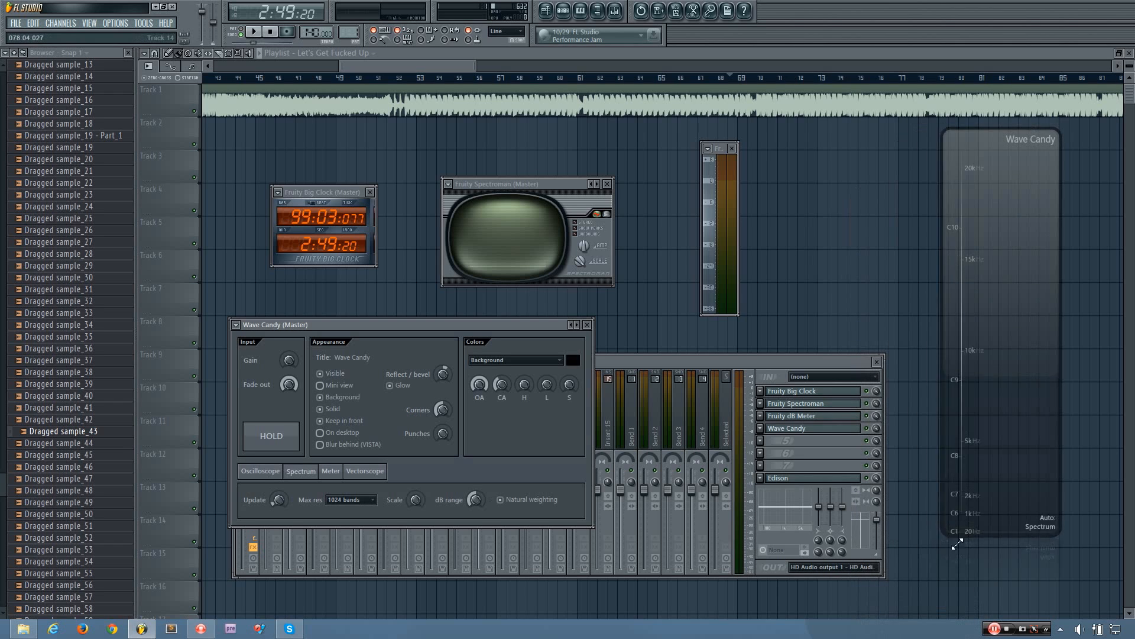
left_click(329, 471)
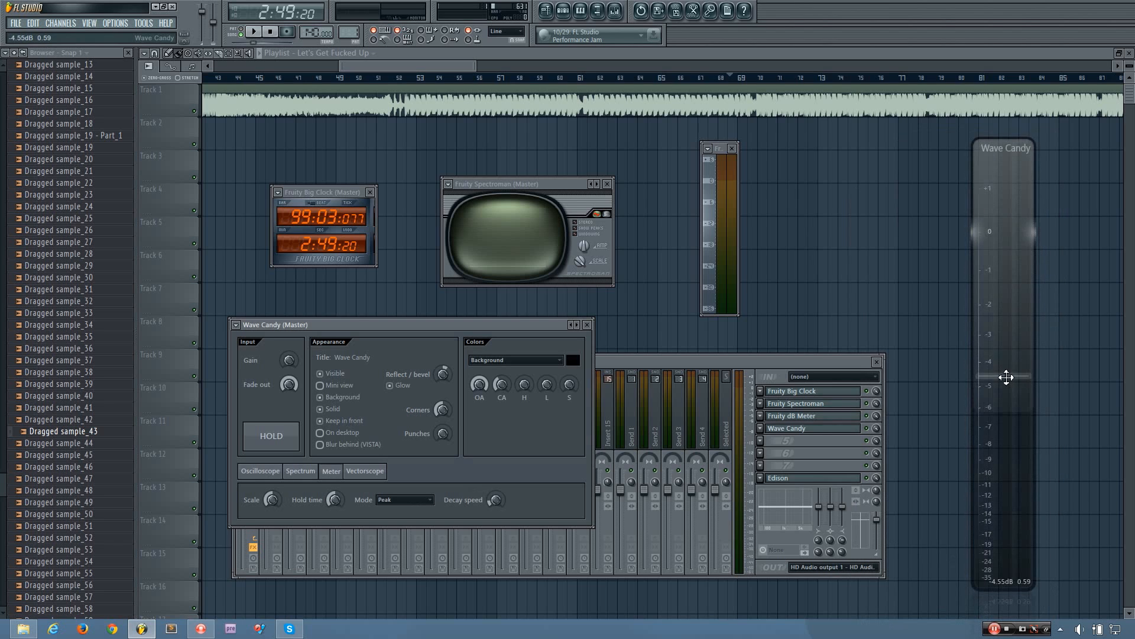
left_click_drag(1006, 375, 983, 548)
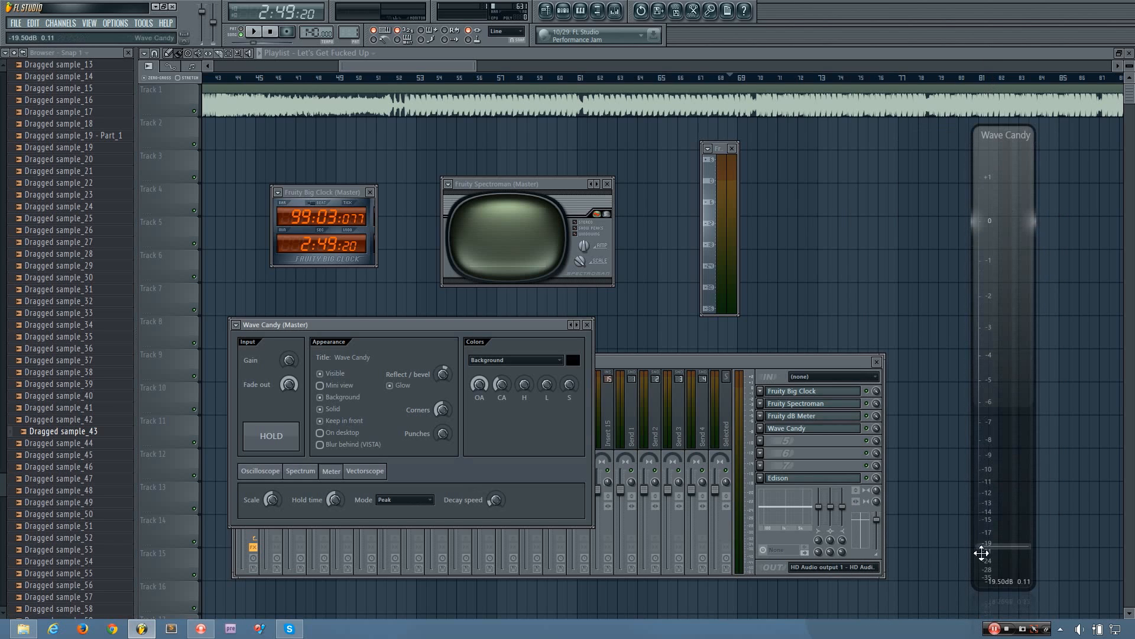
left_click_drag(1004, 546, 1004, 378)
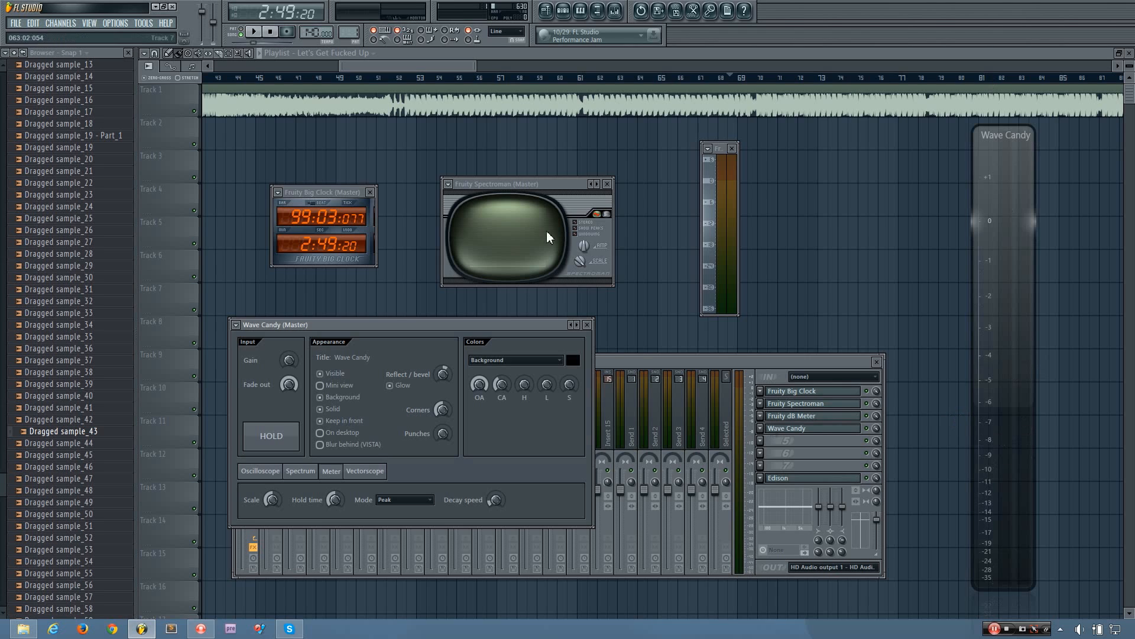
mouse_move(581, 185)
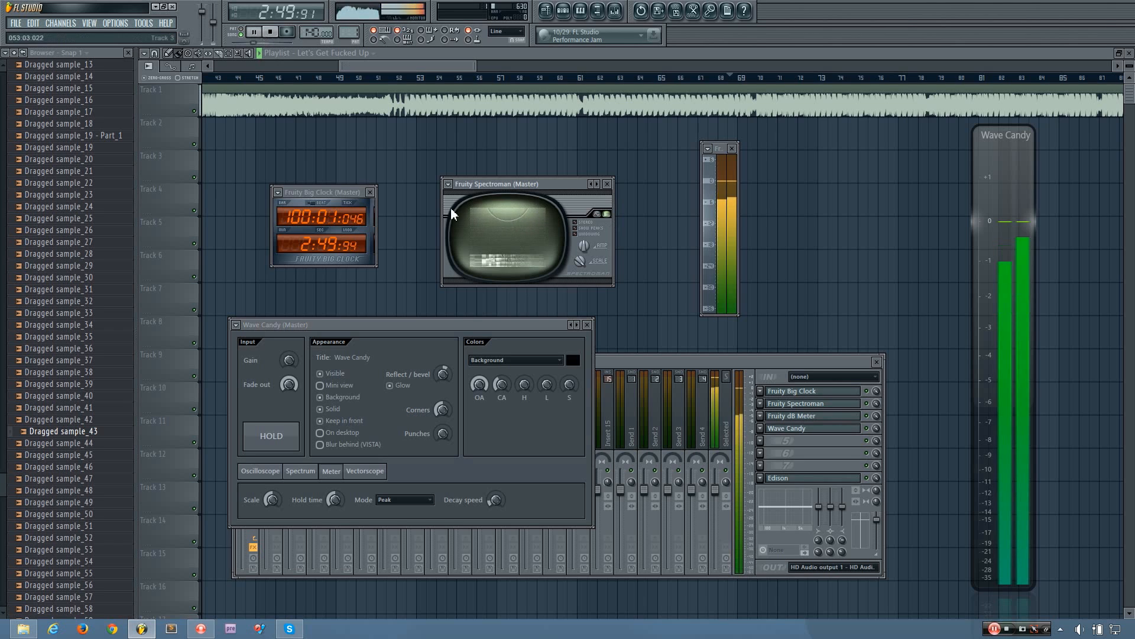
left_click(270, 32)
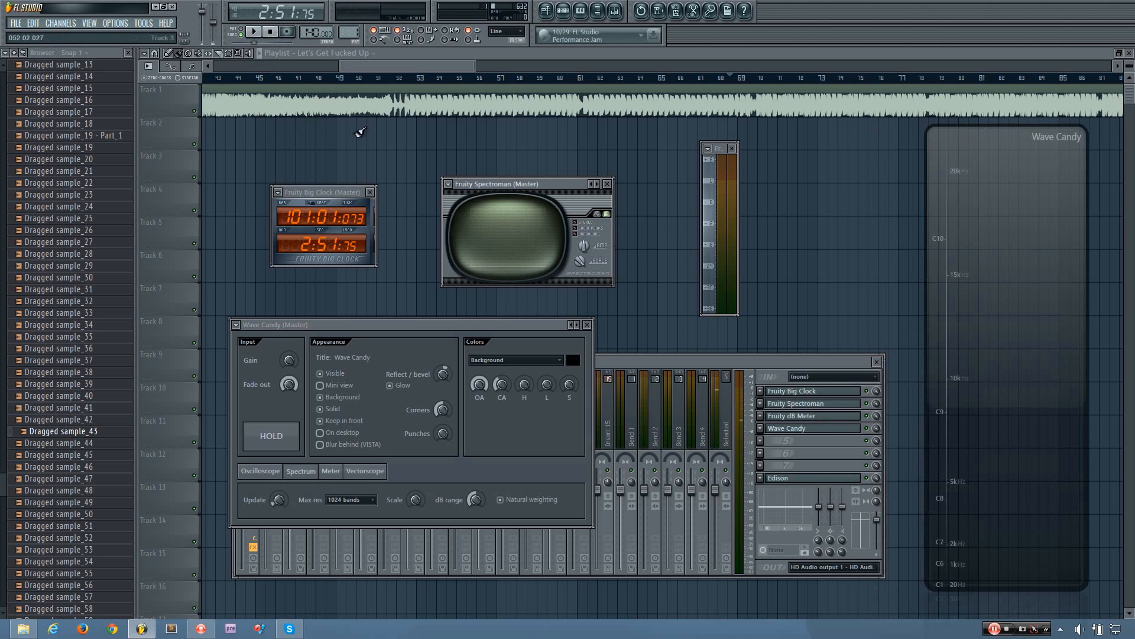
left_click(254, 31)
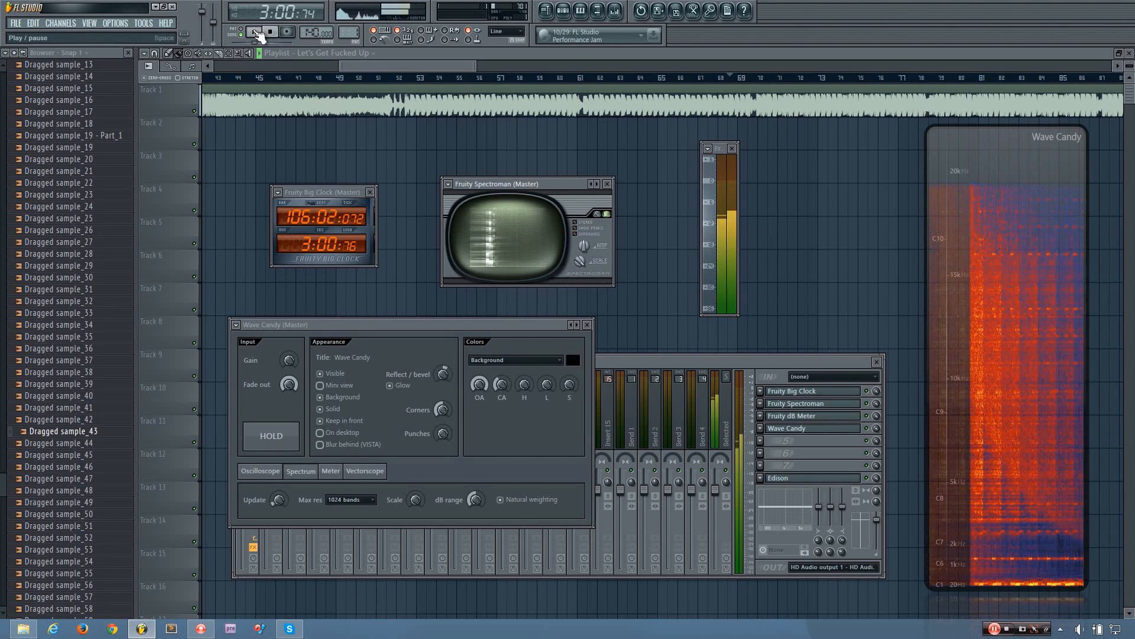
- Pause the song, then resume playback
left_click(270, 31)
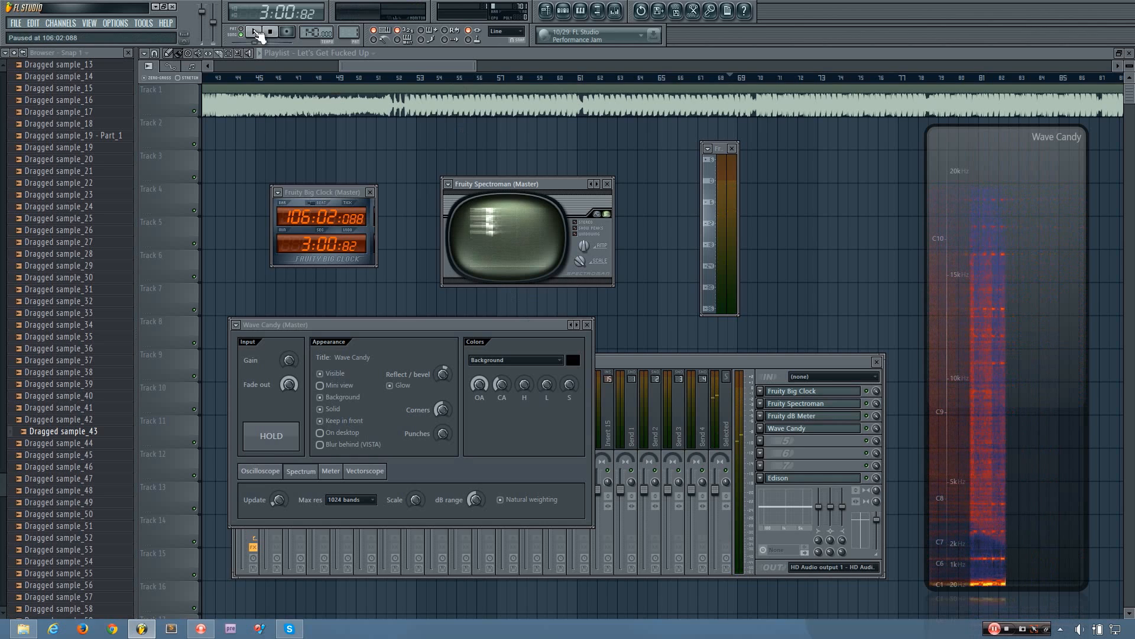
left_click(270, 31)
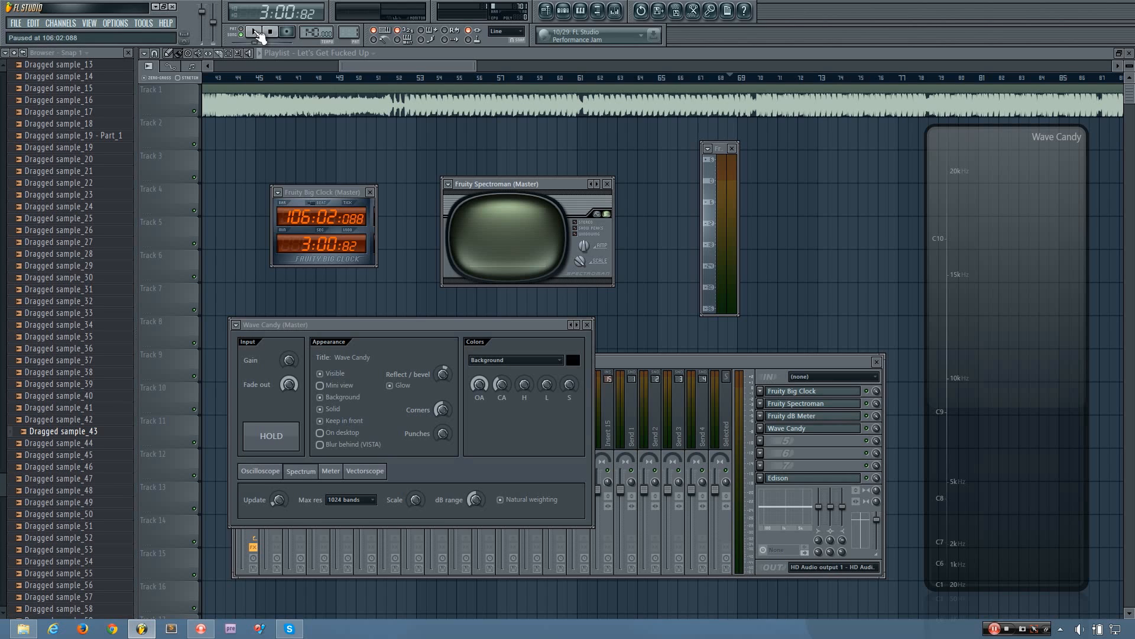
left_click(254, 31)
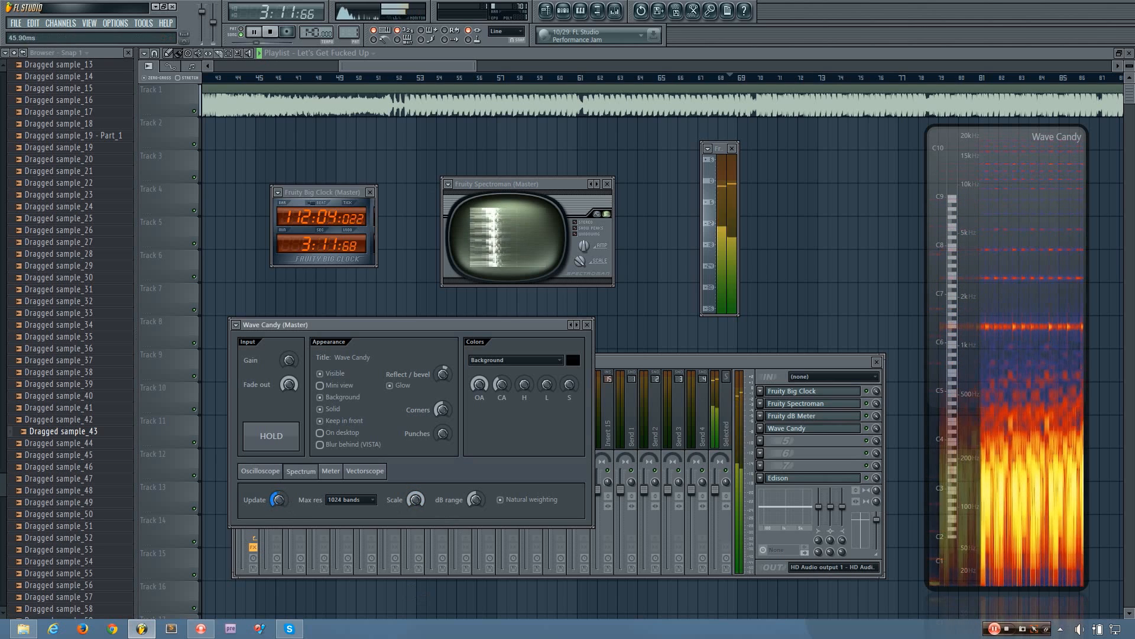
- Set Wave Candy's spectrum max resolution to 8192 bands, then stop playback
left_click(350, 499)
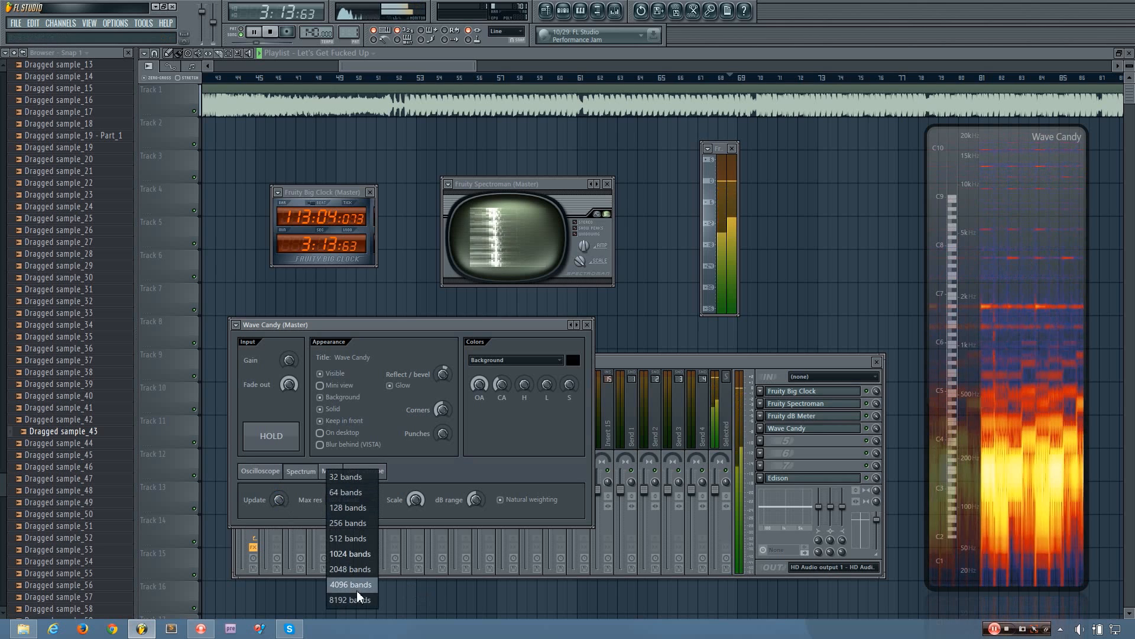
left_click(349, 599)
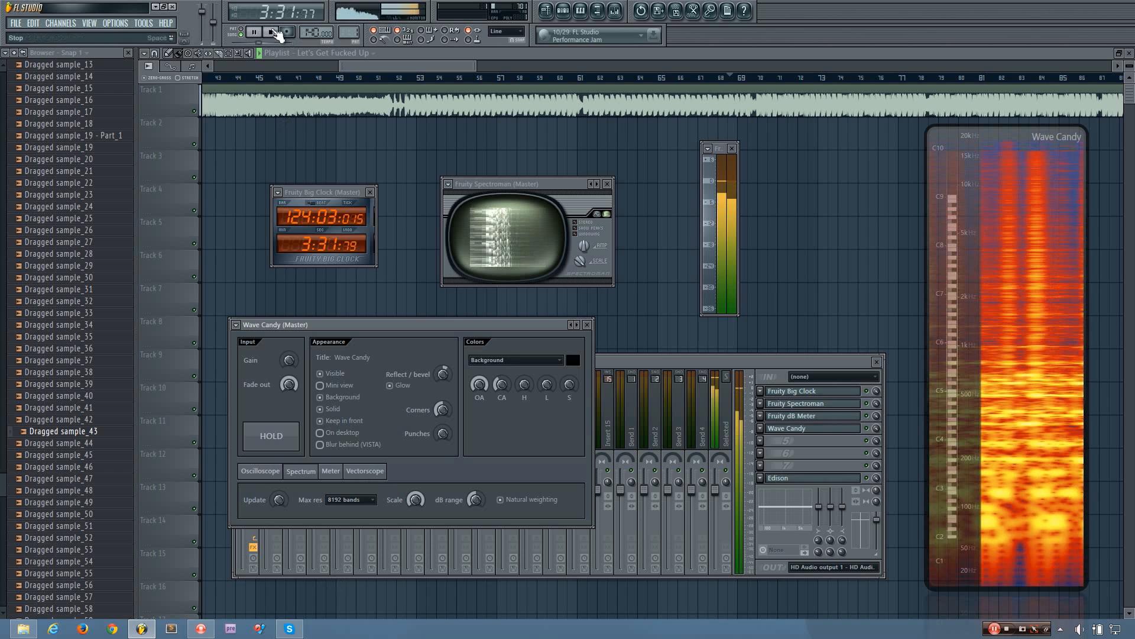
left_click(253, 31)
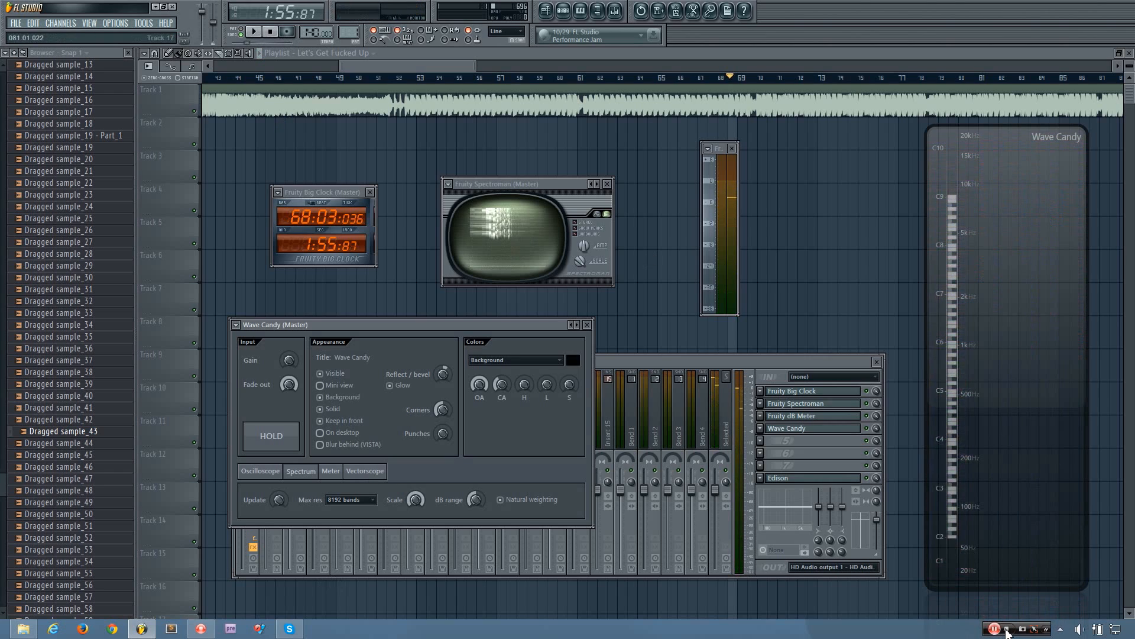